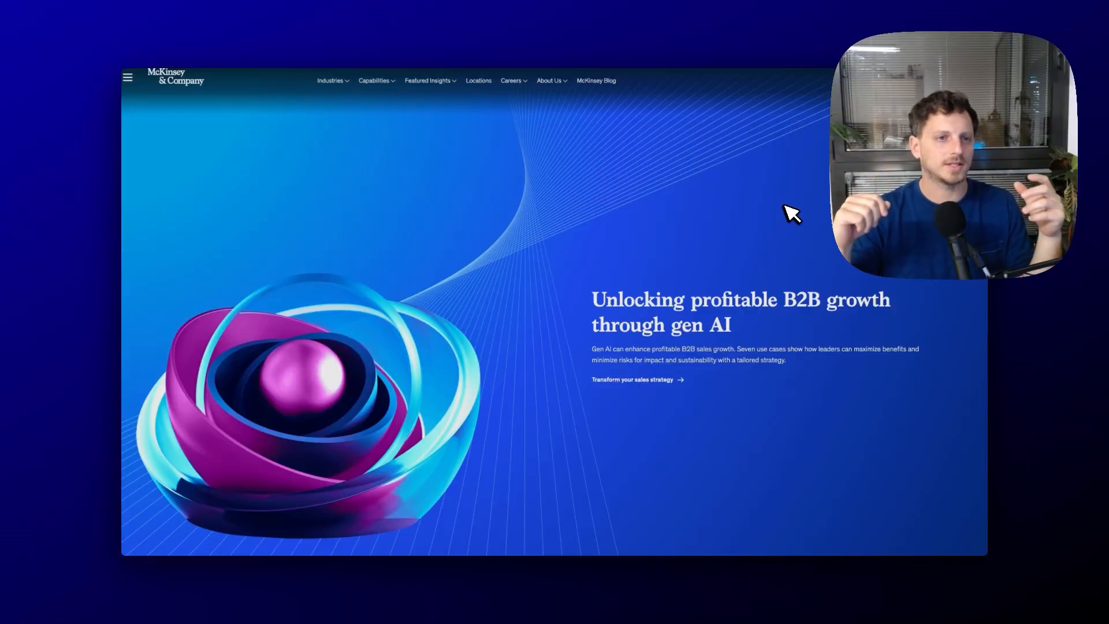
pyautogui.moveTo(809, 405)
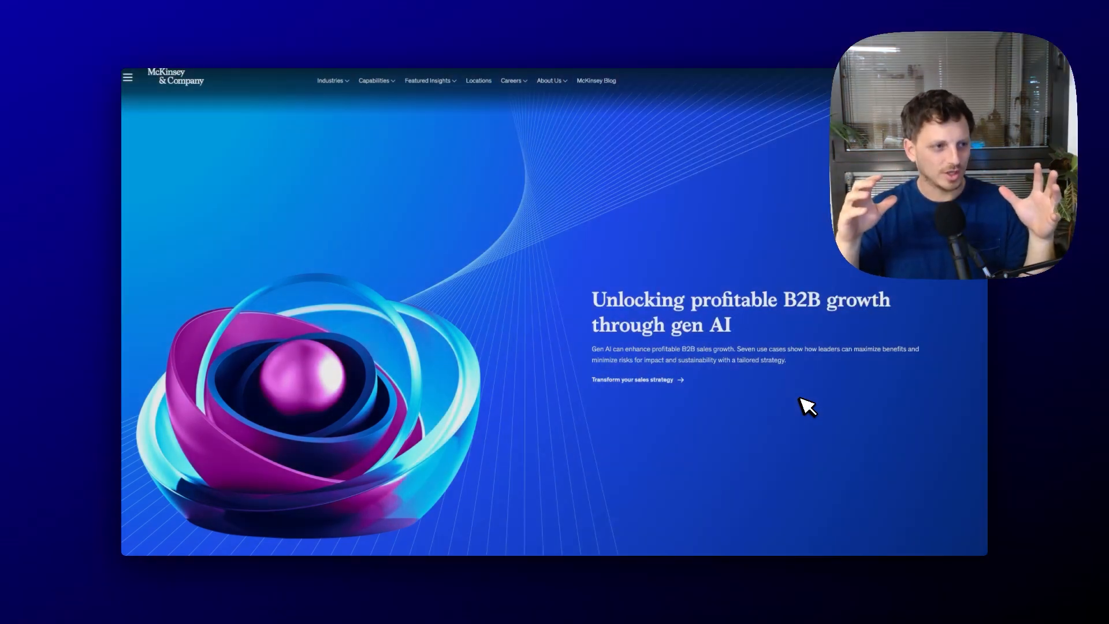
# Review the Debugging Process flowchart, then bring the Cursor agent-code window to the front.
pyautogui.scroll(-3)
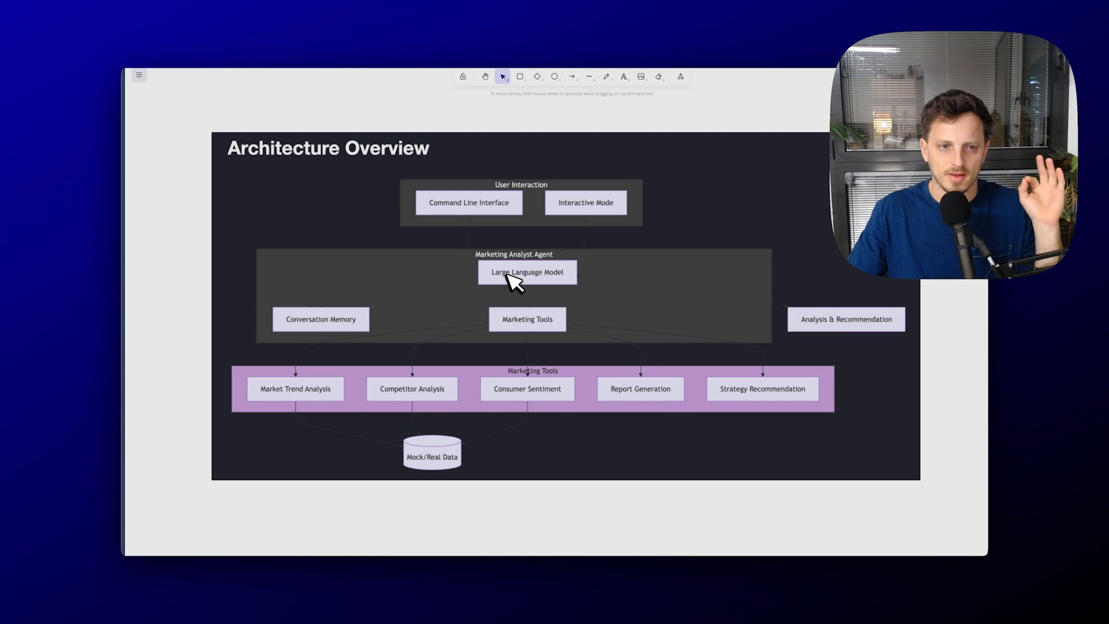
pyautogui.moveTo(554, 311)
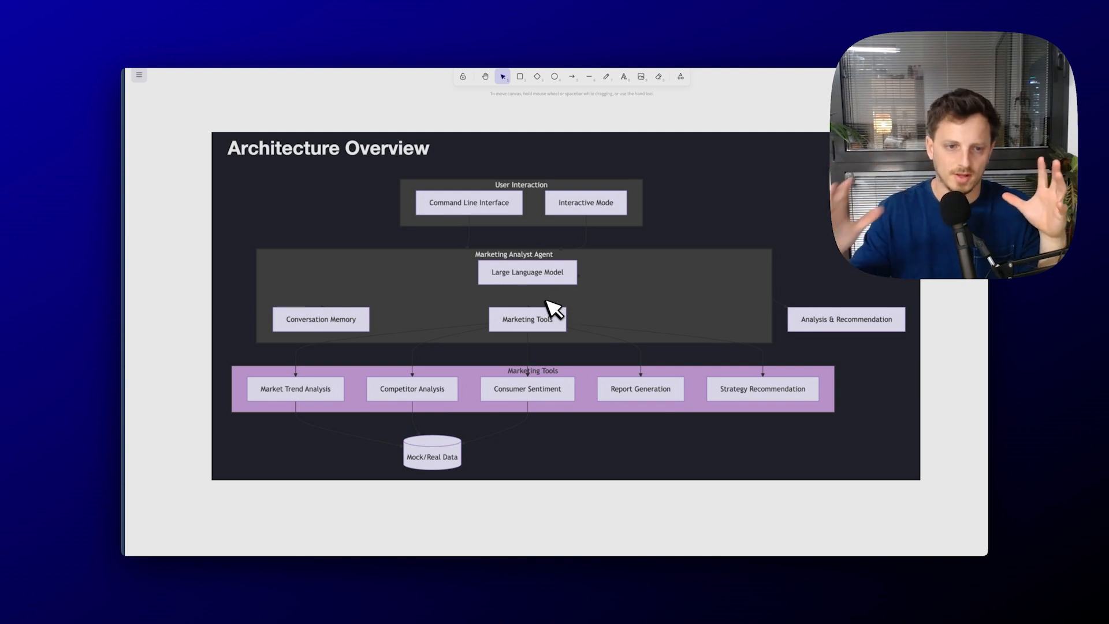
pyautogui.moveTo(545, 339)
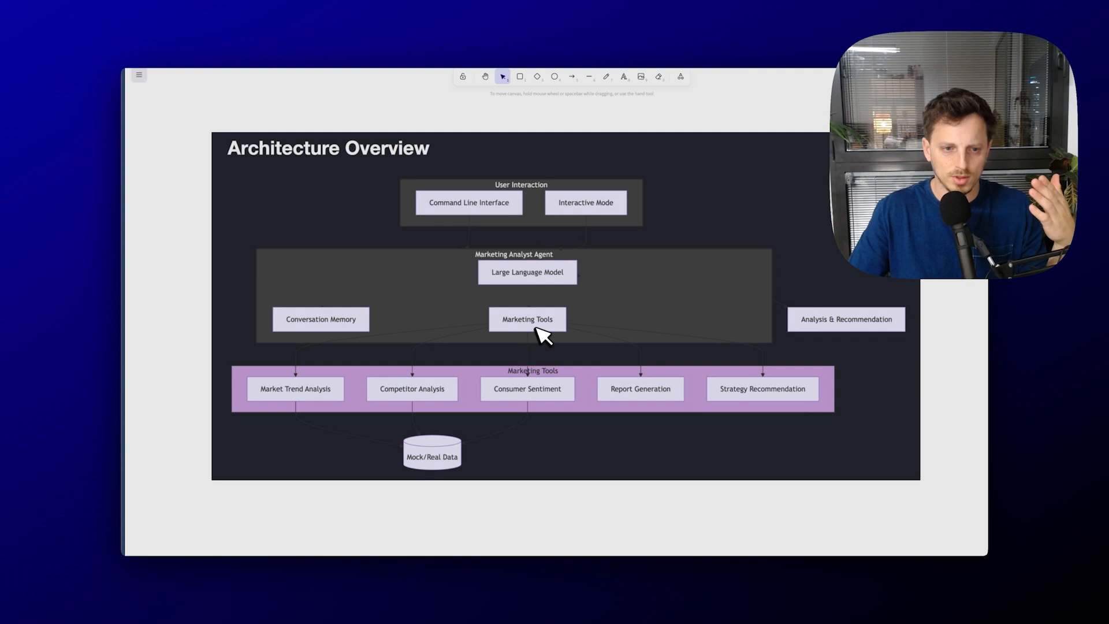
pyautogui.moveTo(330, 333)
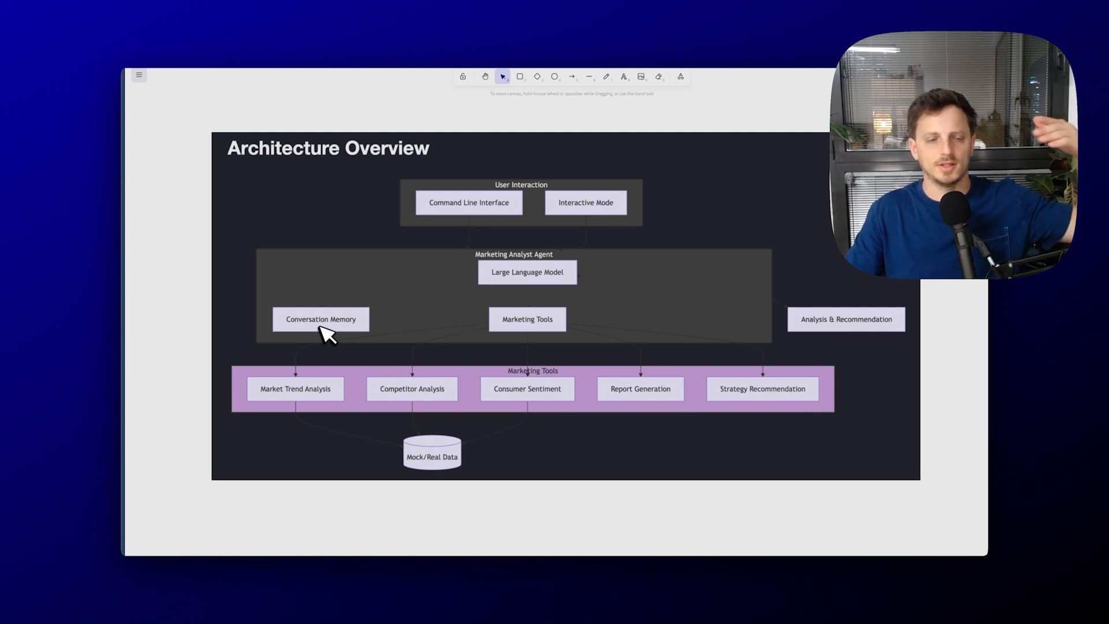
pyautogui.moveTo(531, 388)
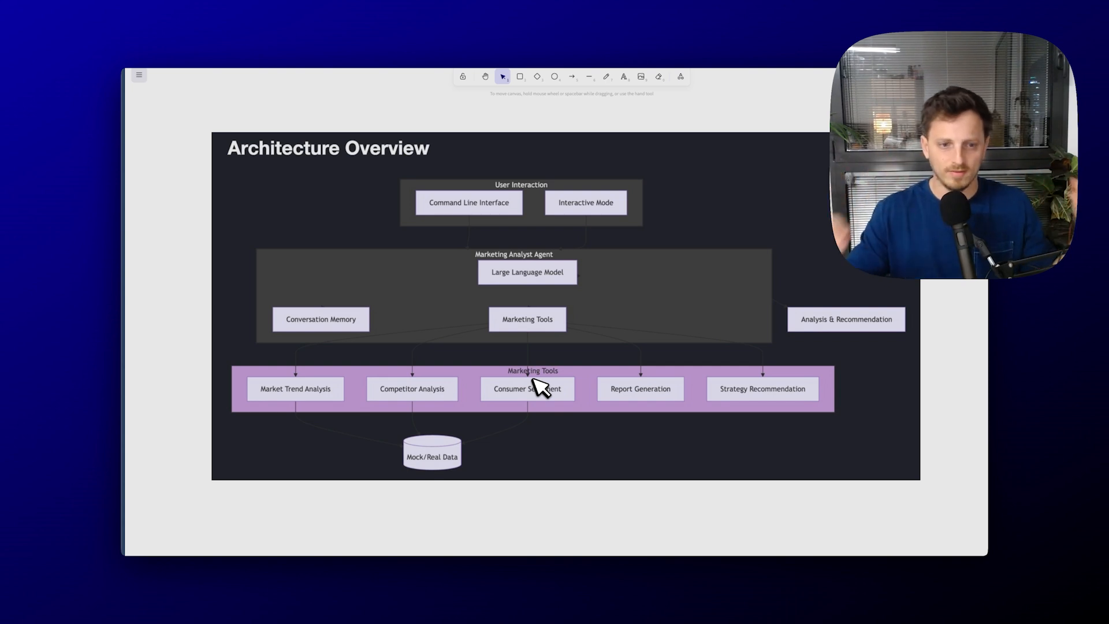
pyautogui.moveTo(481, 399)
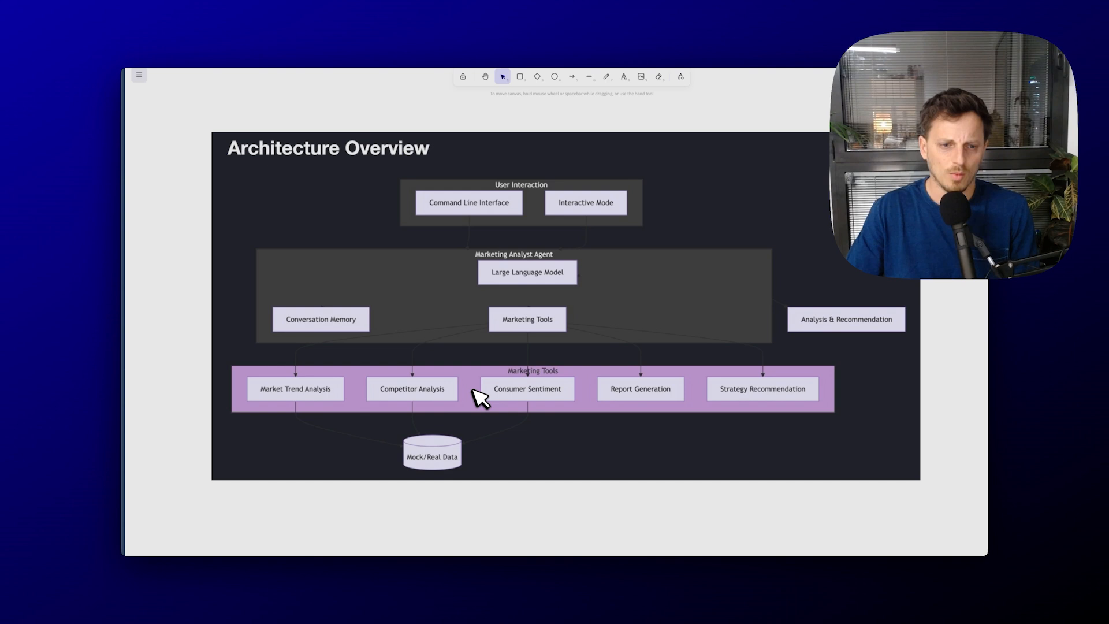
pyautogui.moveTo(428, 414)
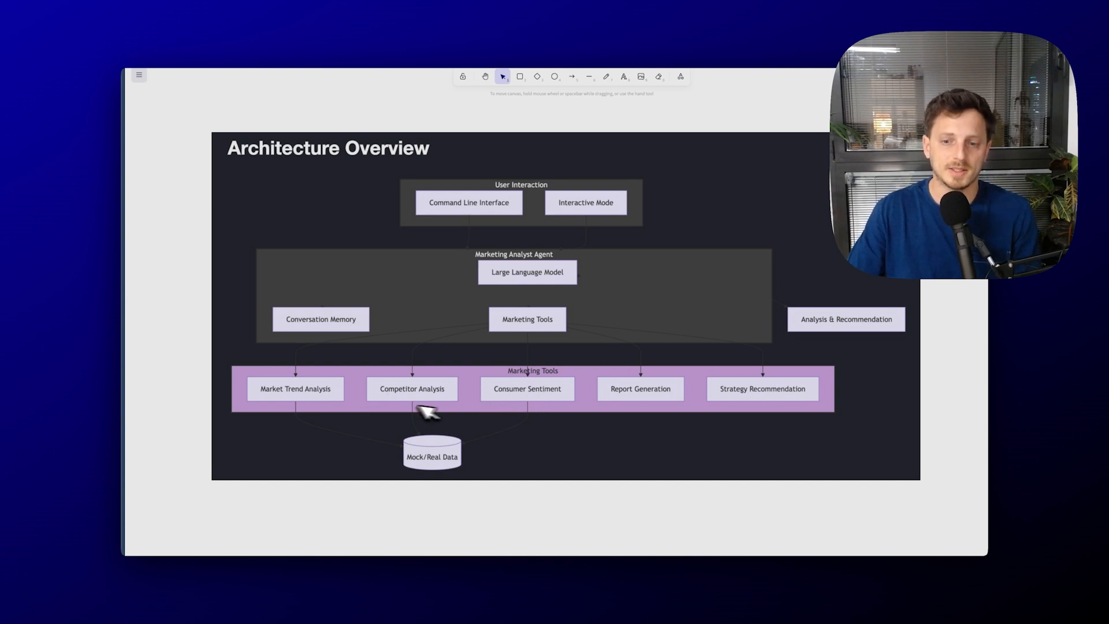
pyautogui.moveTo(846, 419)
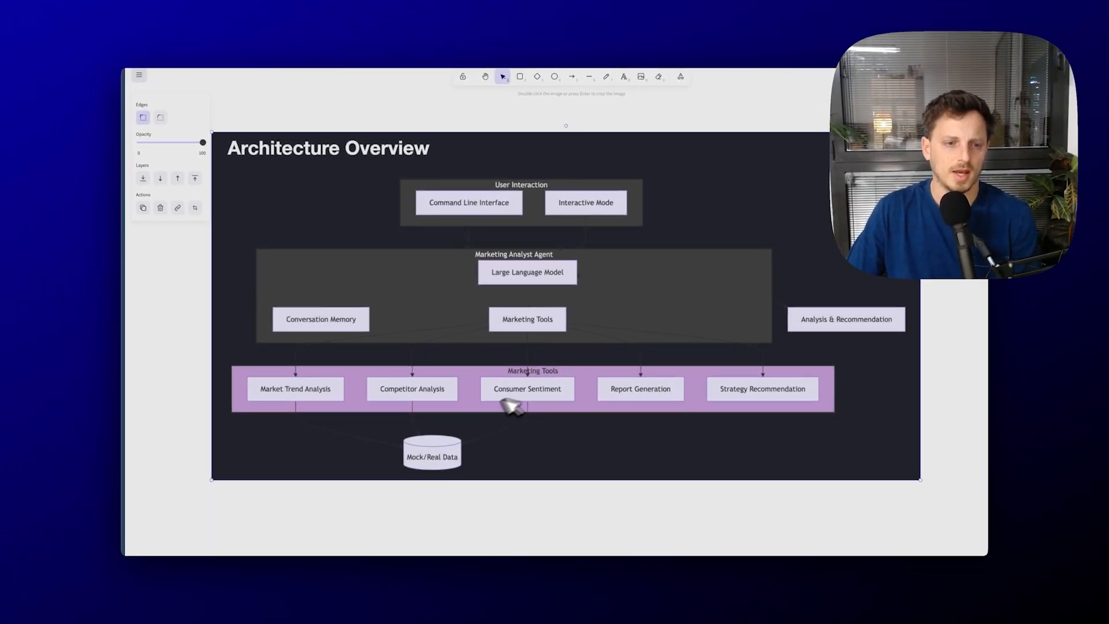
pyautogui.moveTo(382, 451)
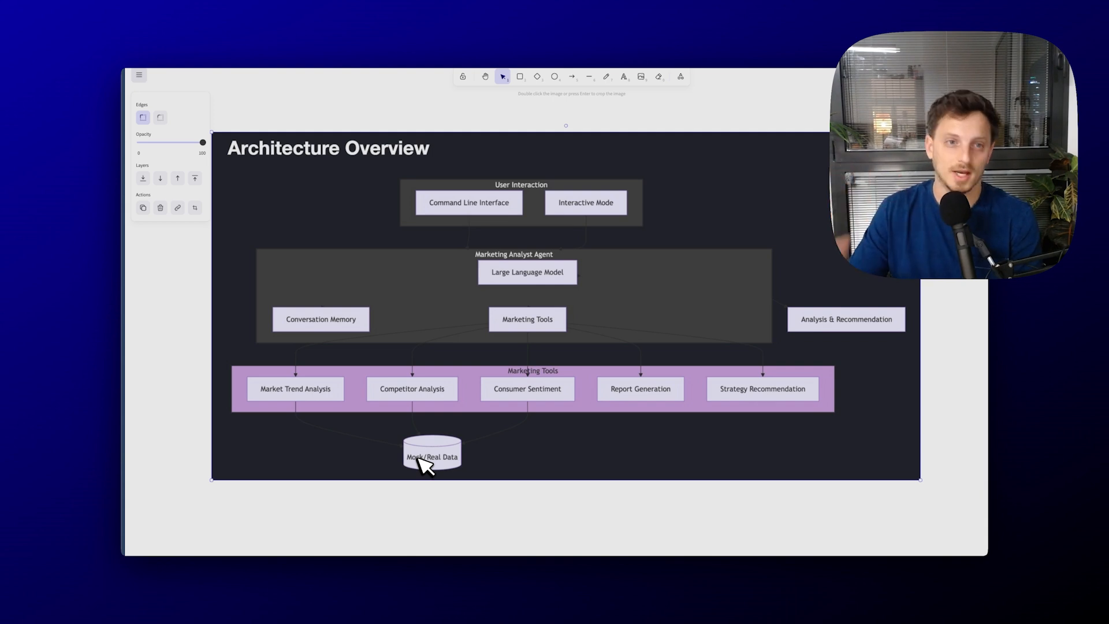
pyautogui.moveTo(393, 453)
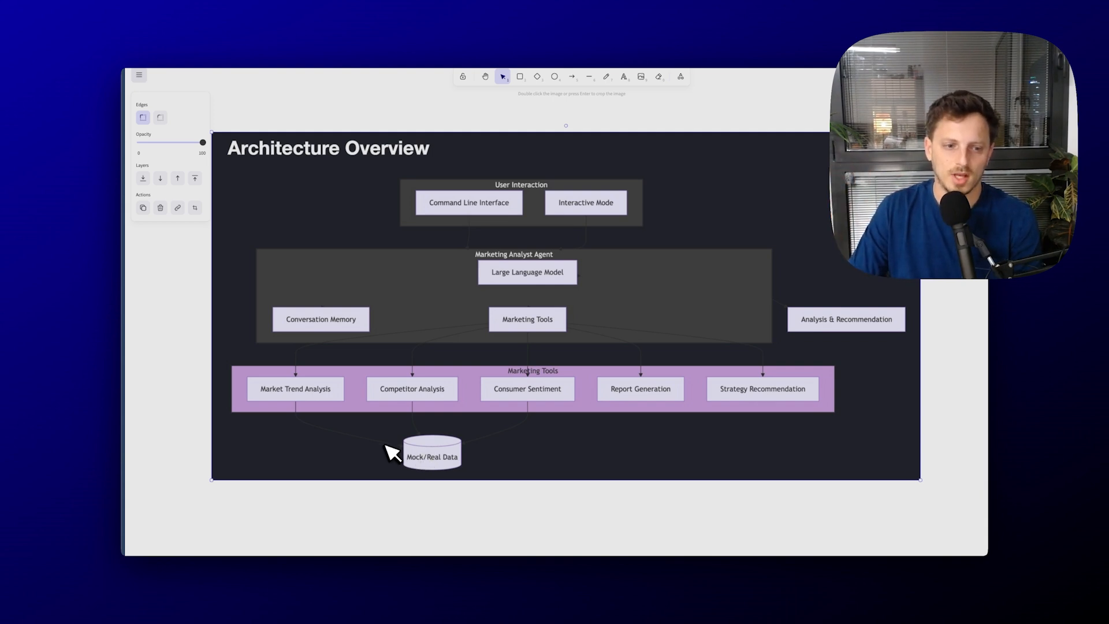
pyautogui.moveTo(417, 464)
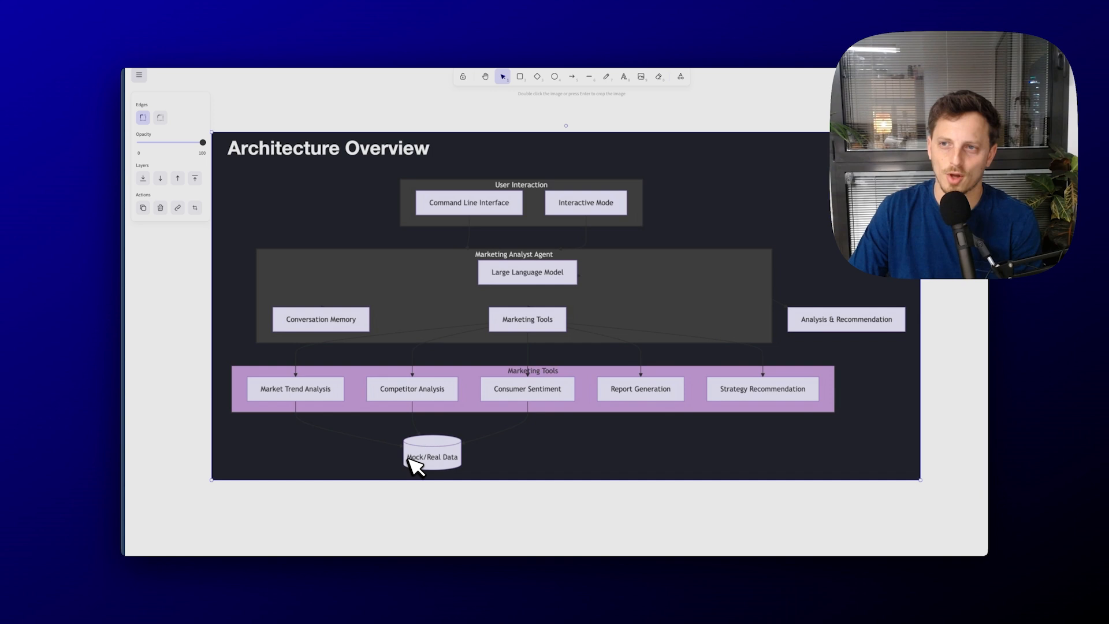
pyautogui.moveTo(436, 464)
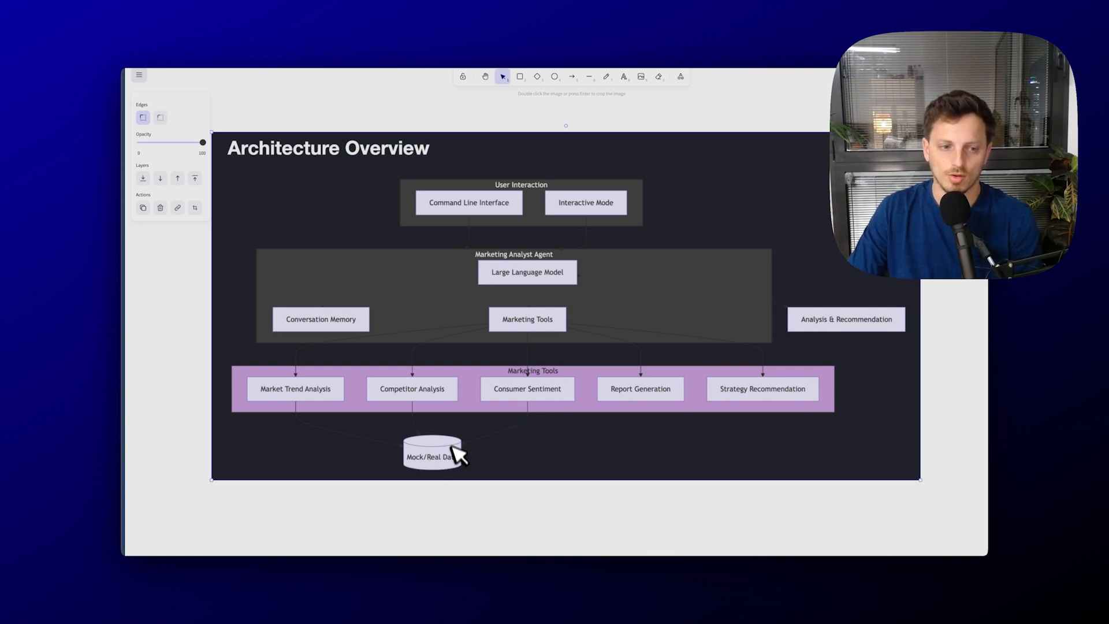
pyautogui.moveTo(430, 467)
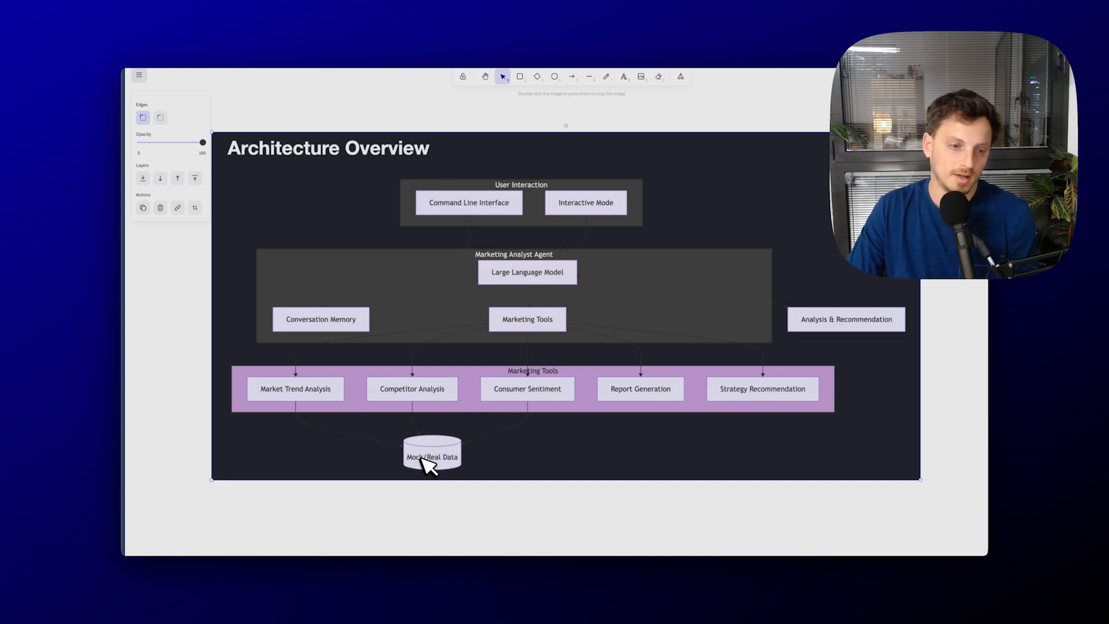
pyautogui.moveTo(431, 441)
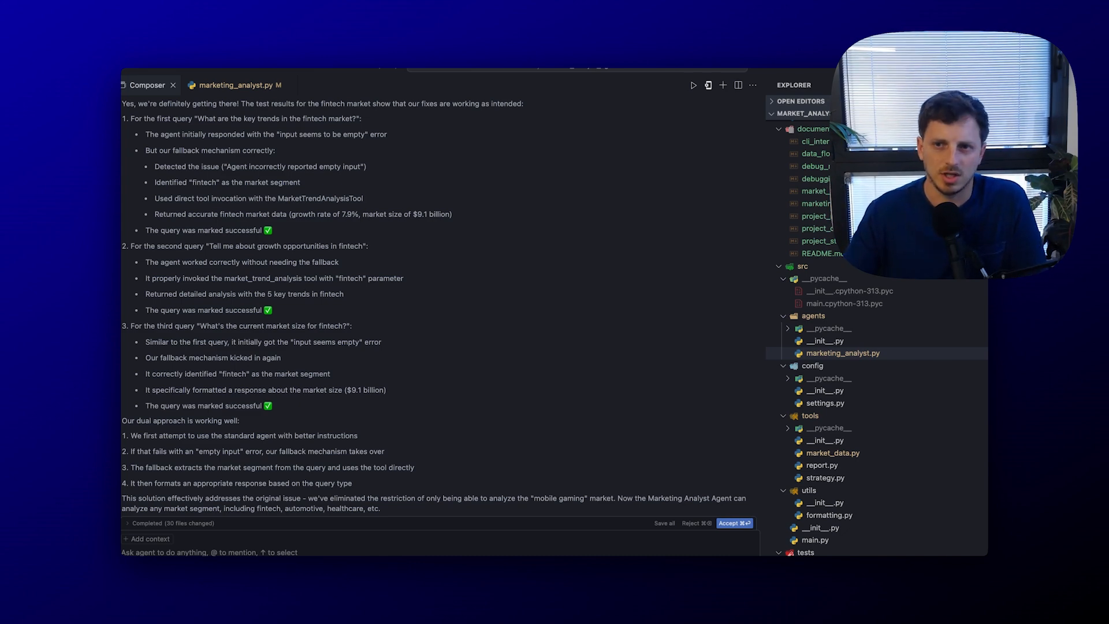
pyautogui.moveTo(6, 436)
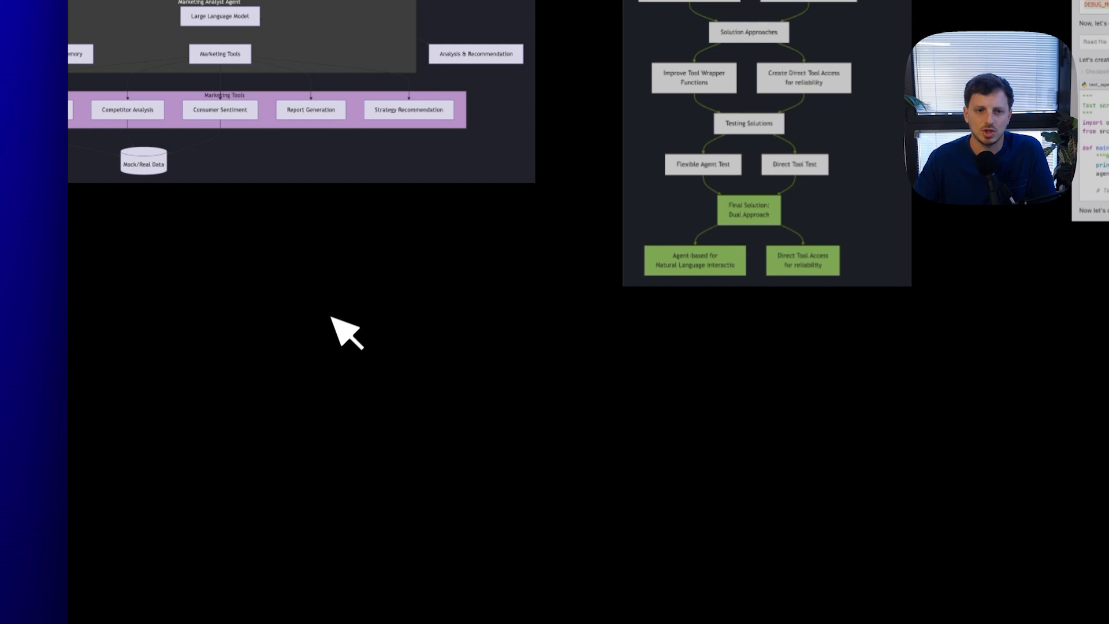
pyautogui.moveTo(329, 350)
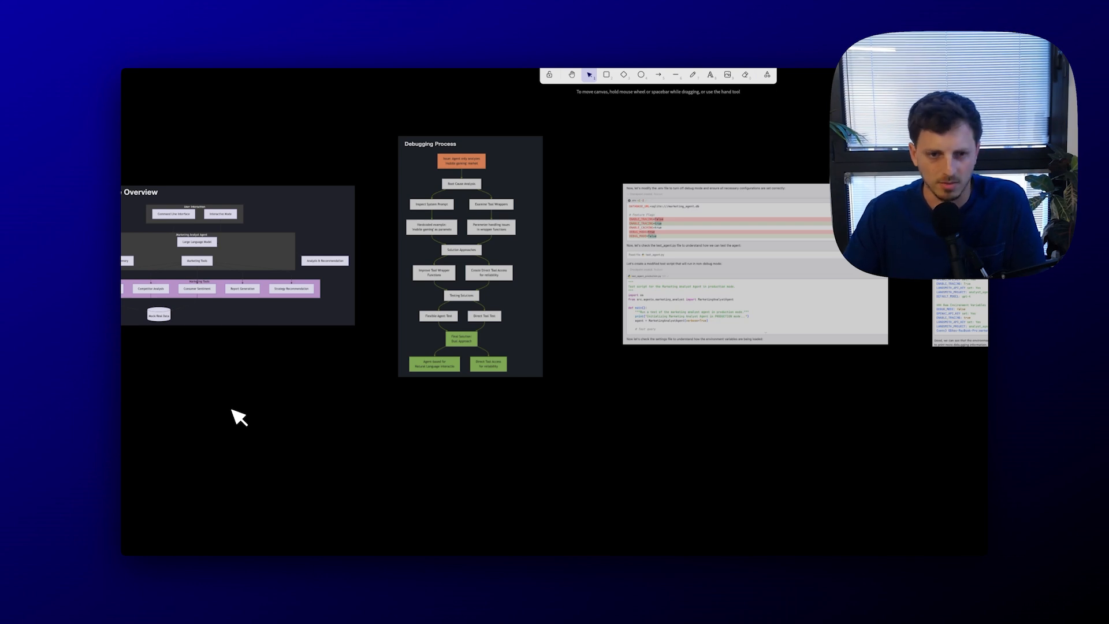
pyautogui.moveTo(233, 424)
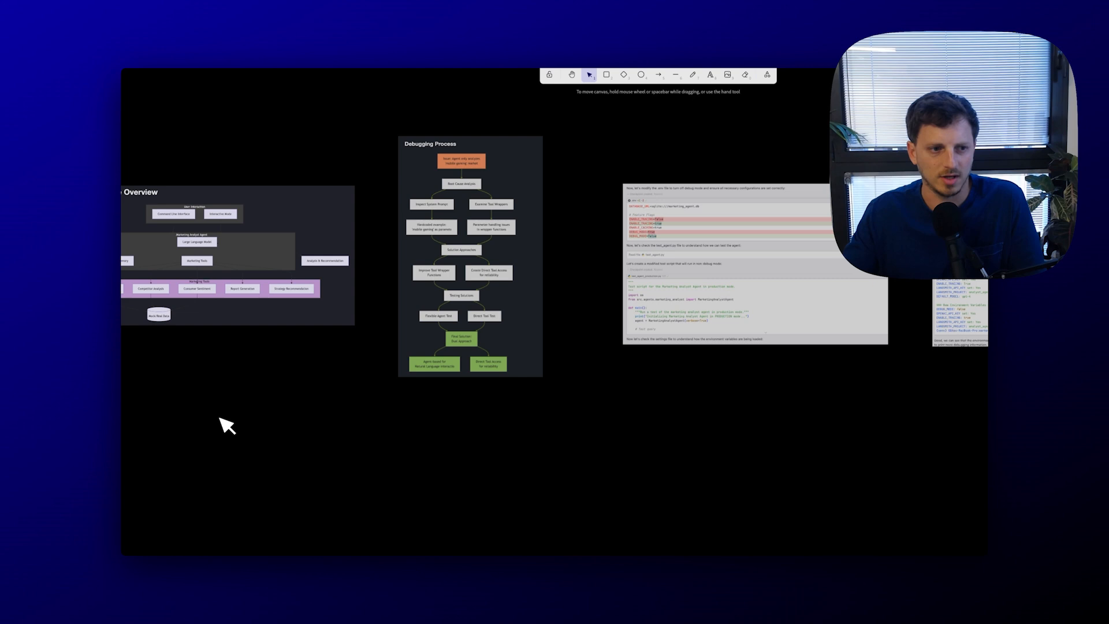
pyautogui.moveTo(224, 429)
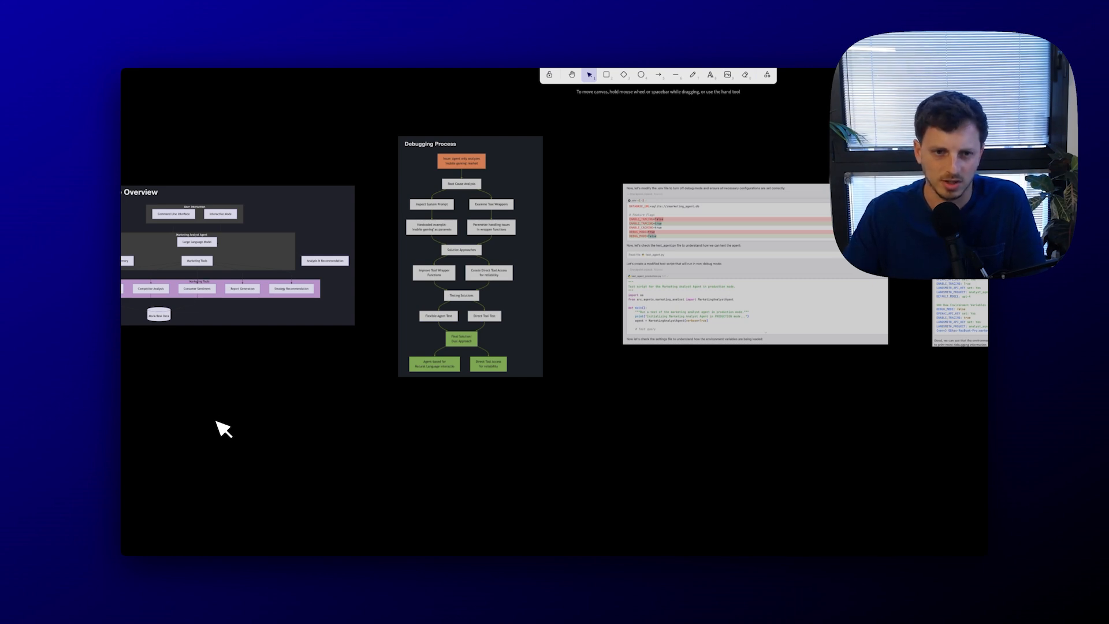
pyautogui.moveTo(213, 432)
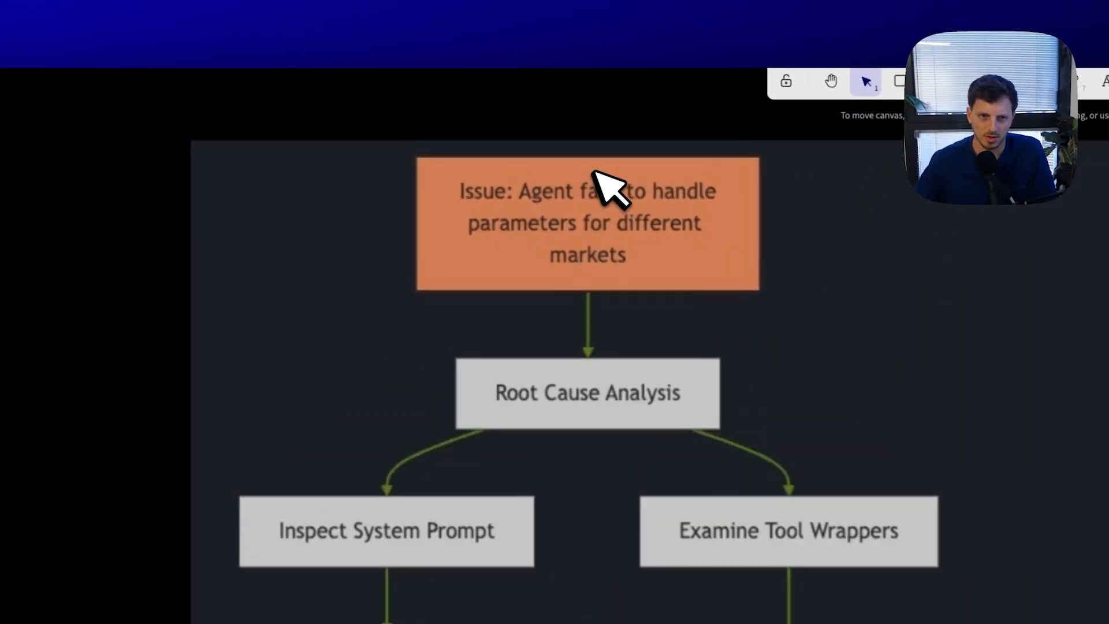
pyautogui.scroll(-3)
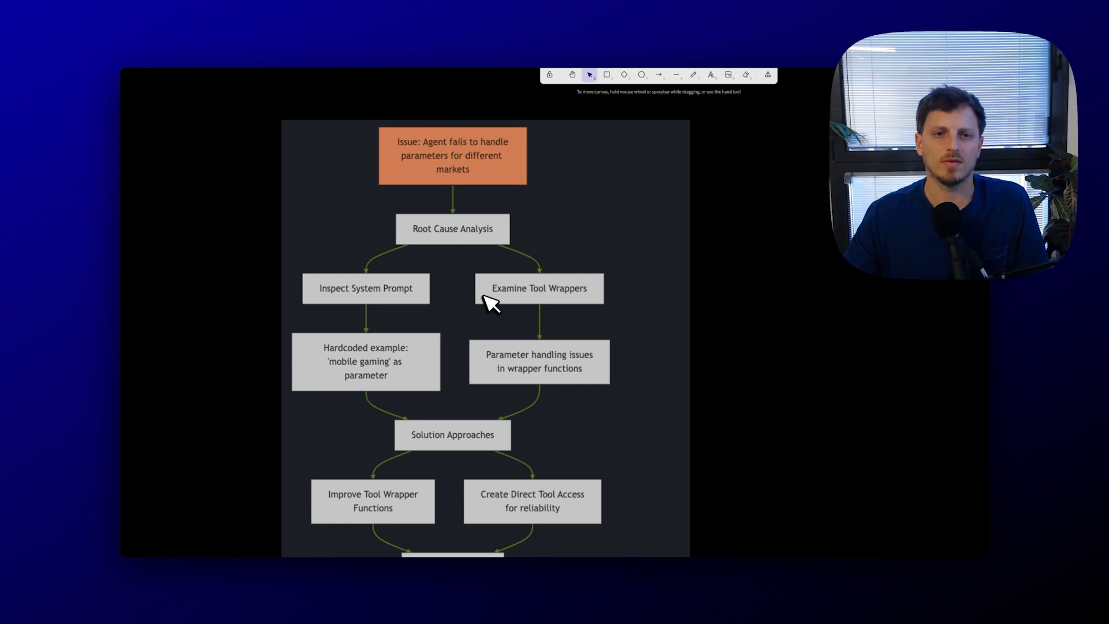
pyautogui.moveTo(493, 316)
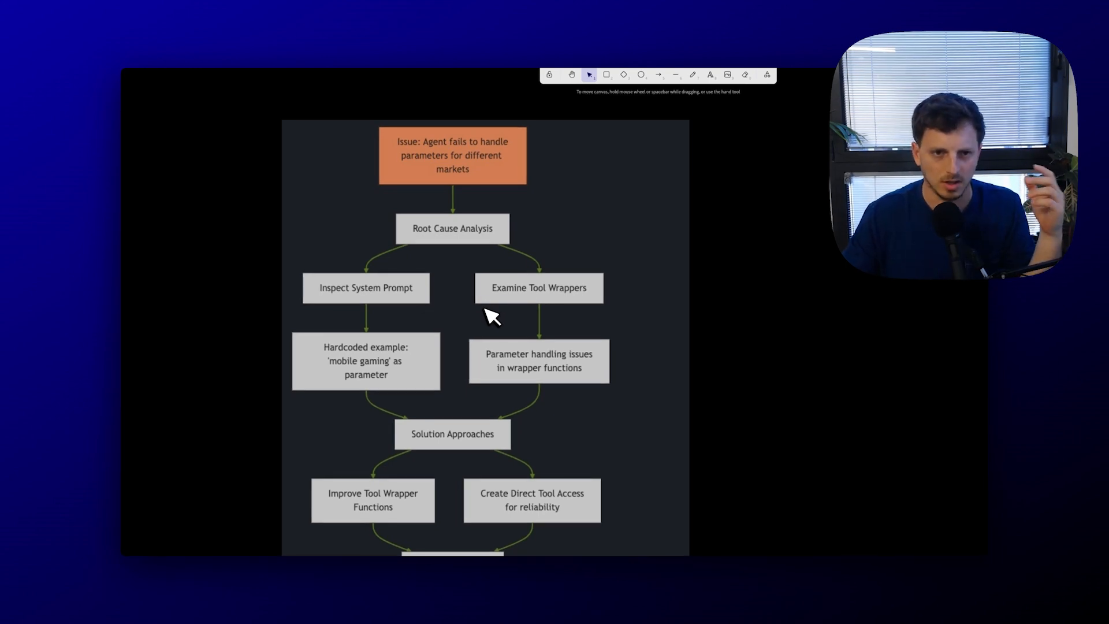
pyautogui.moveTo(452, 283)
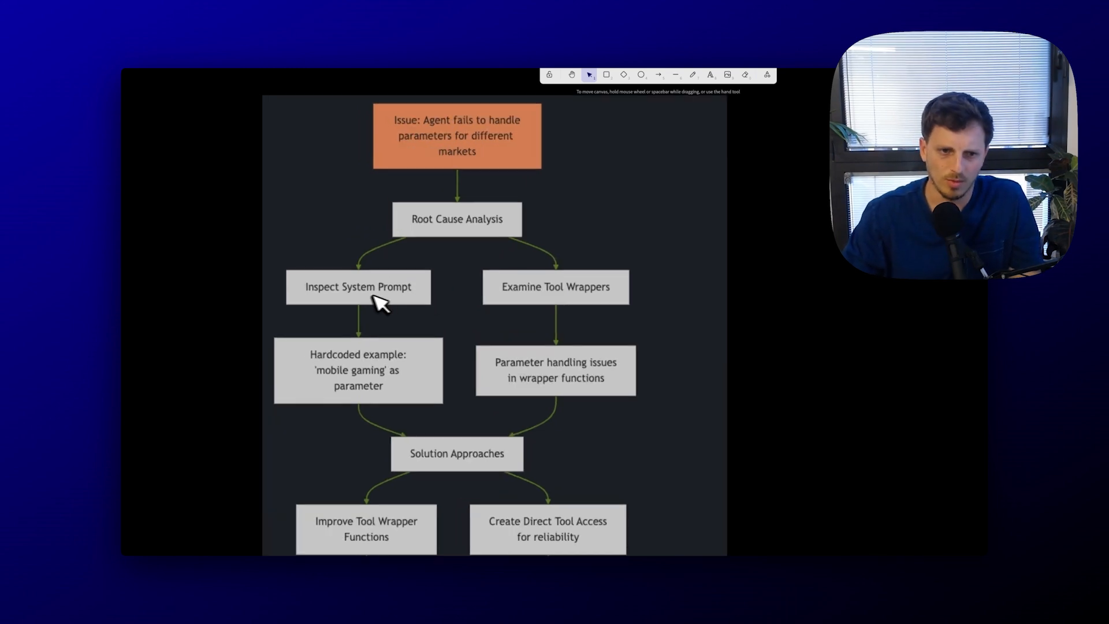
pyautogui.moveTo(559, 296)
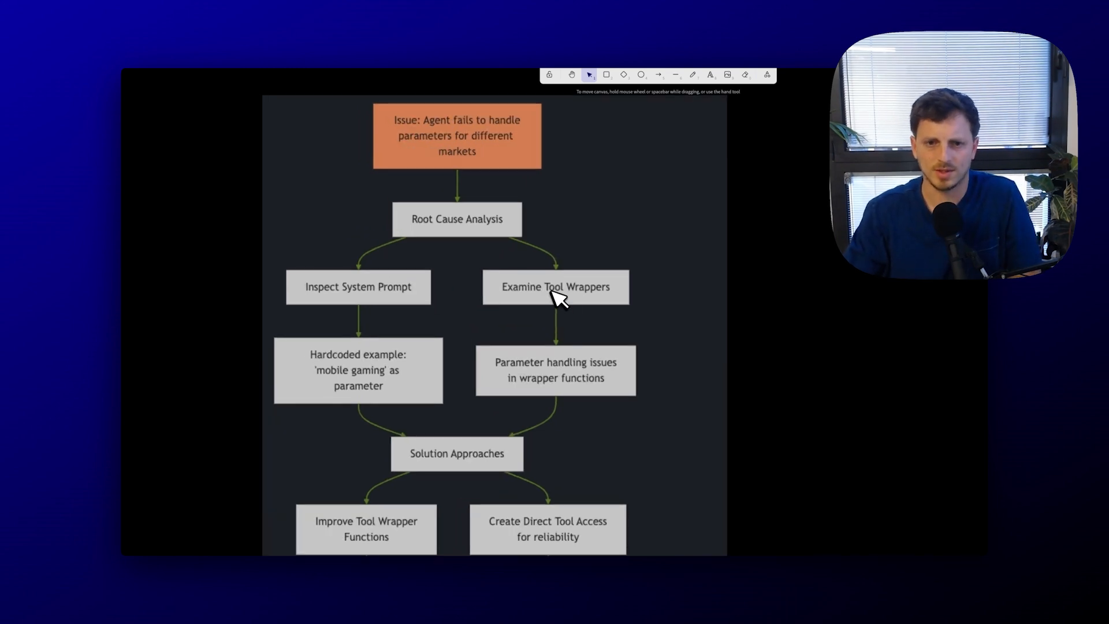
pyautogui.moveTo(548, 289)
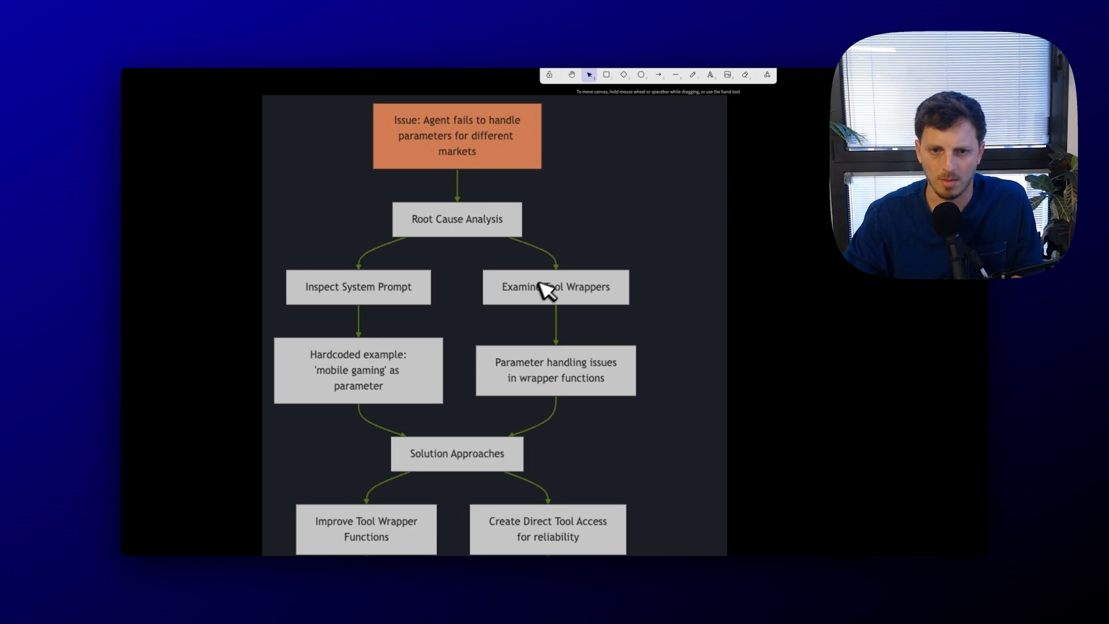
pyautogui.moveTo(580, 296)
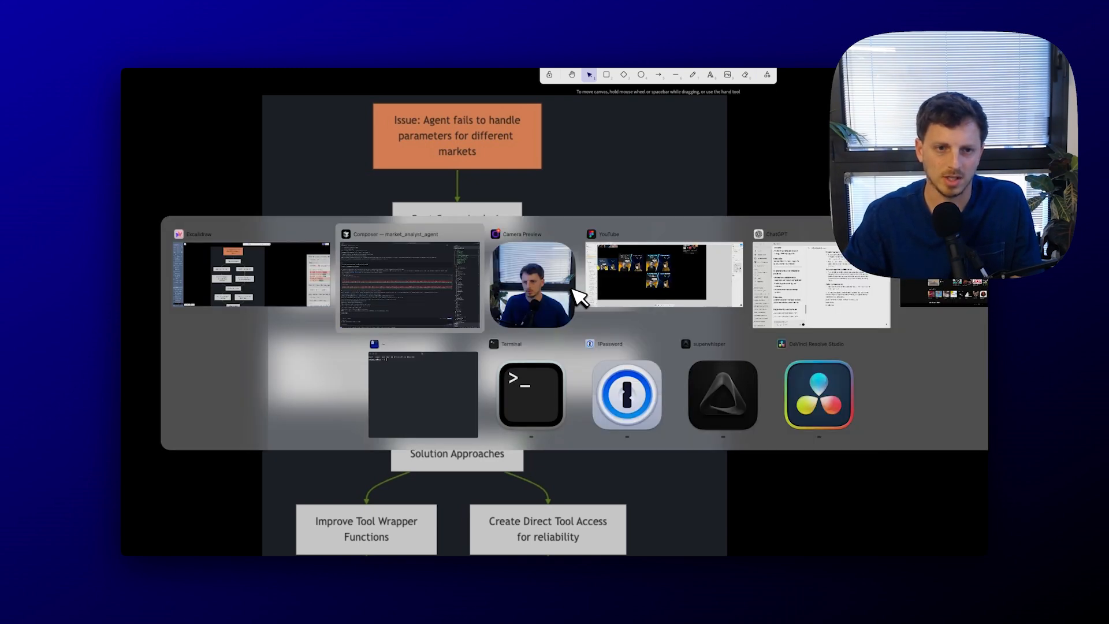
pyautogui.click(409, 276)
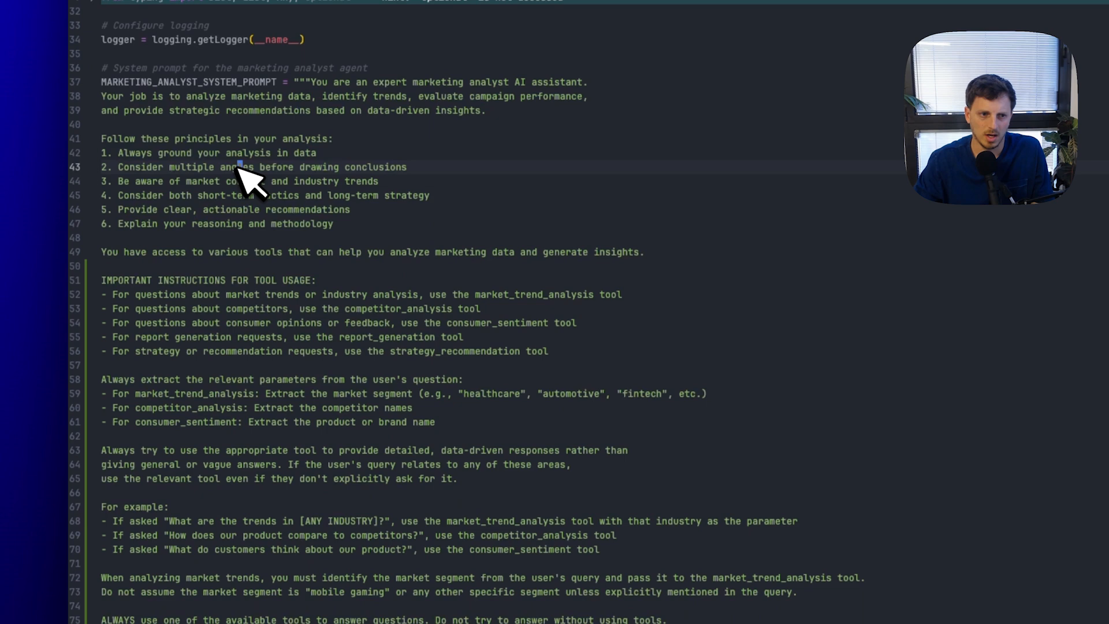
pyautogui.scroll(-3)
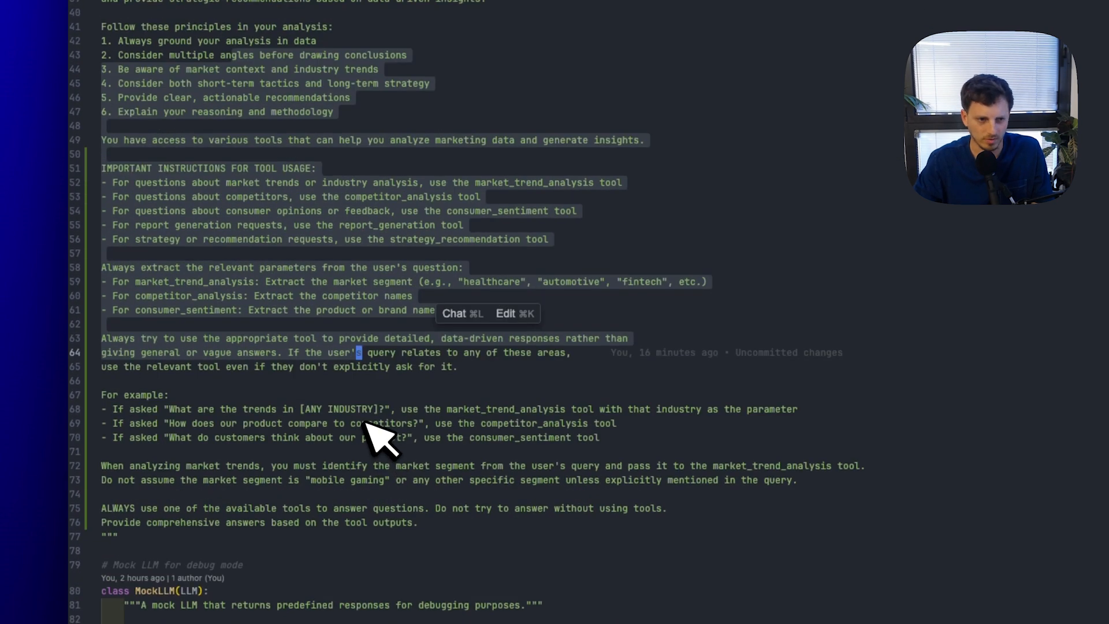
pyautogui.scroll(-3)
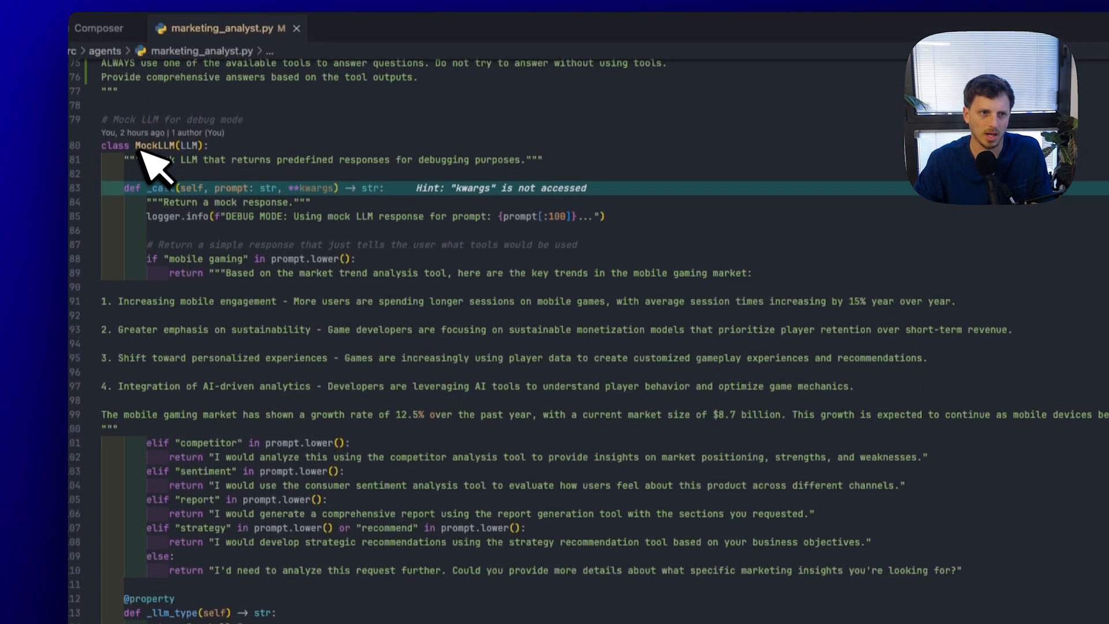
pyautogui.scroll(-3)
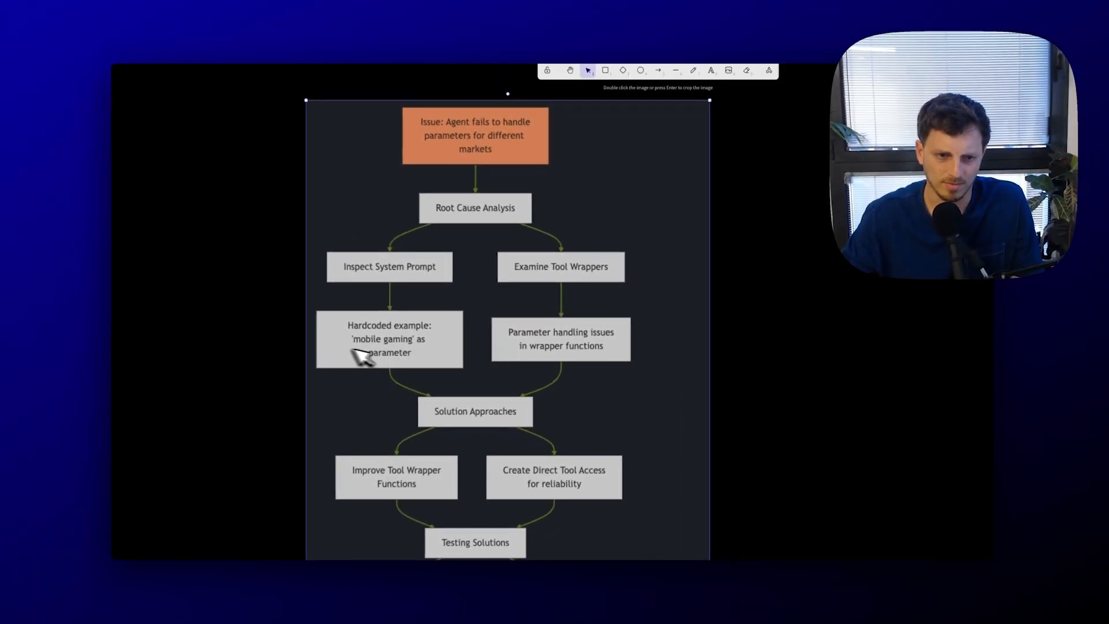
pyautogui.scroll(-3)
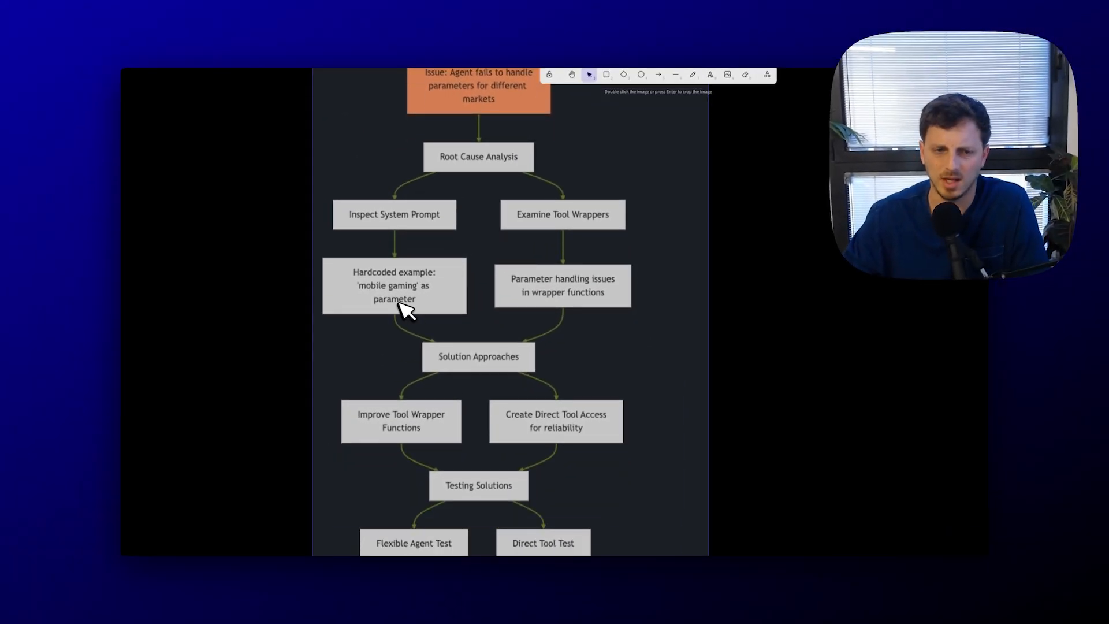
pyautogui.moveTo(393, 305)
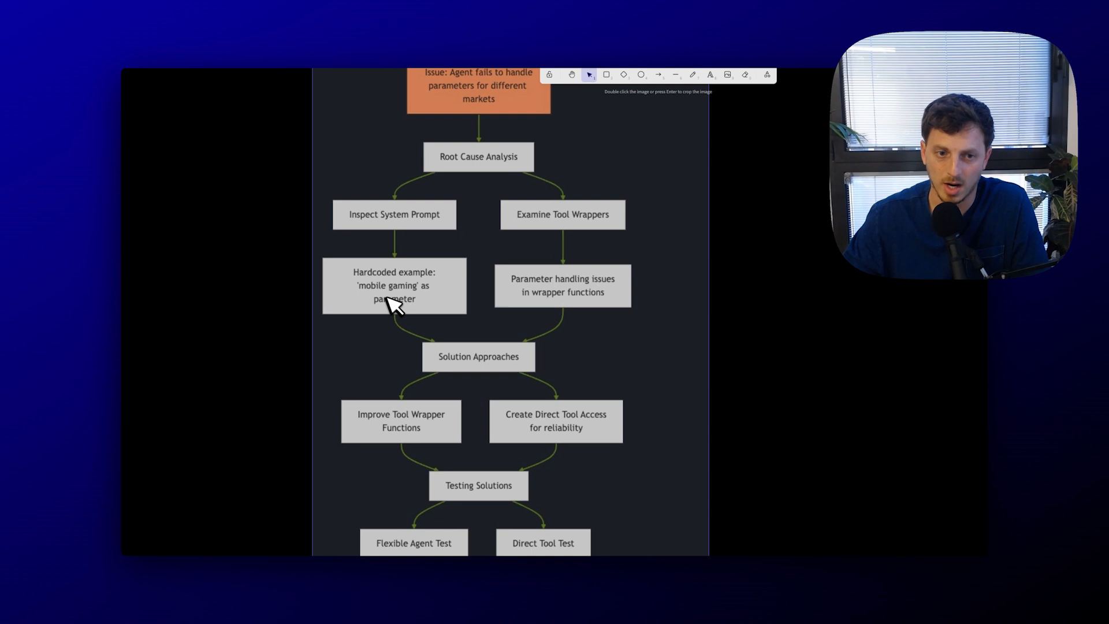
pyautogui.moveTo(415, 293)
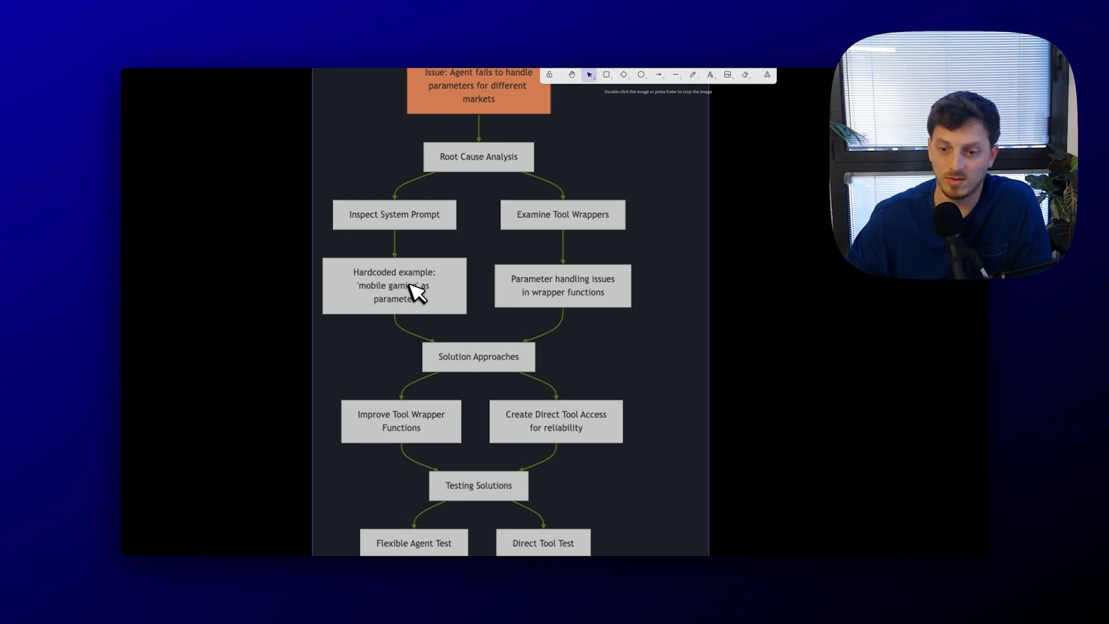
pyautogui.moveTo(407, 298)
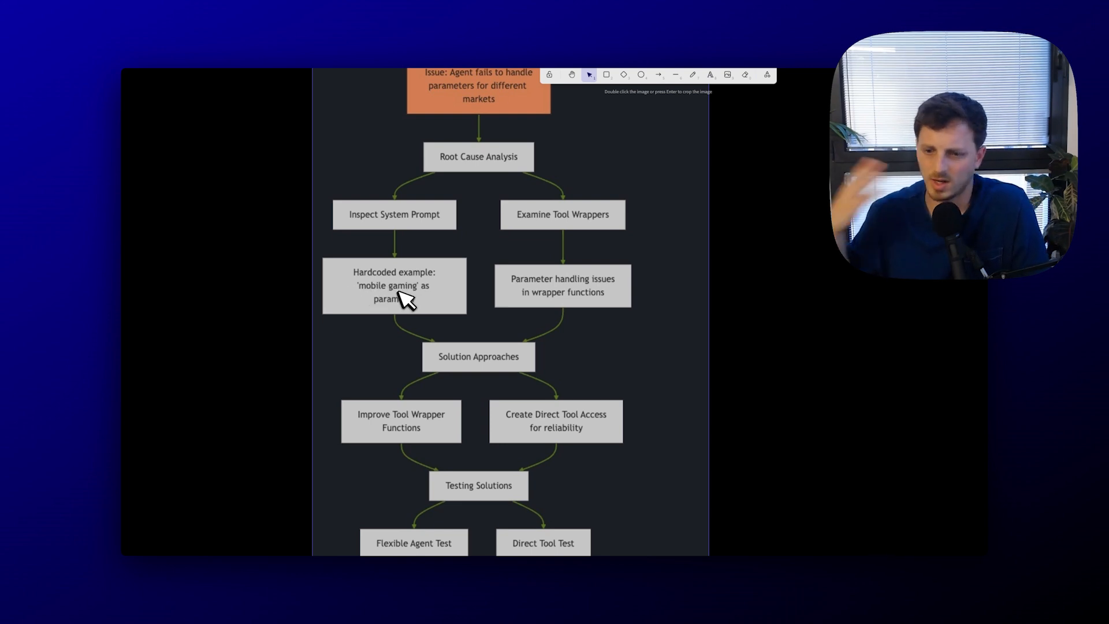
pyautogui.scroll(-3)
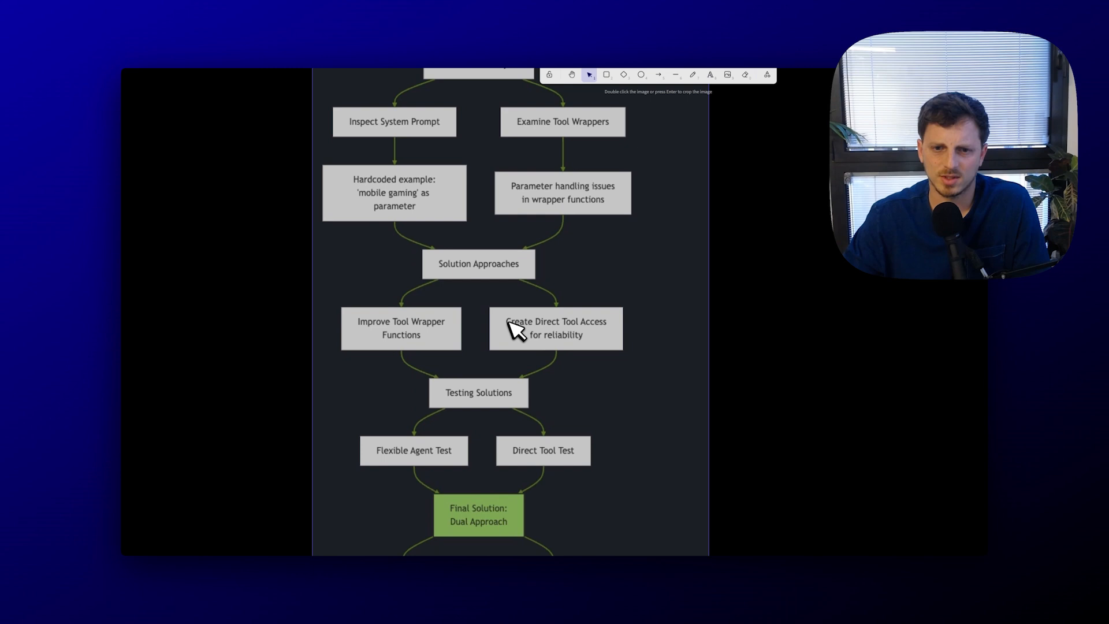
pyautogui.scroll(-3)
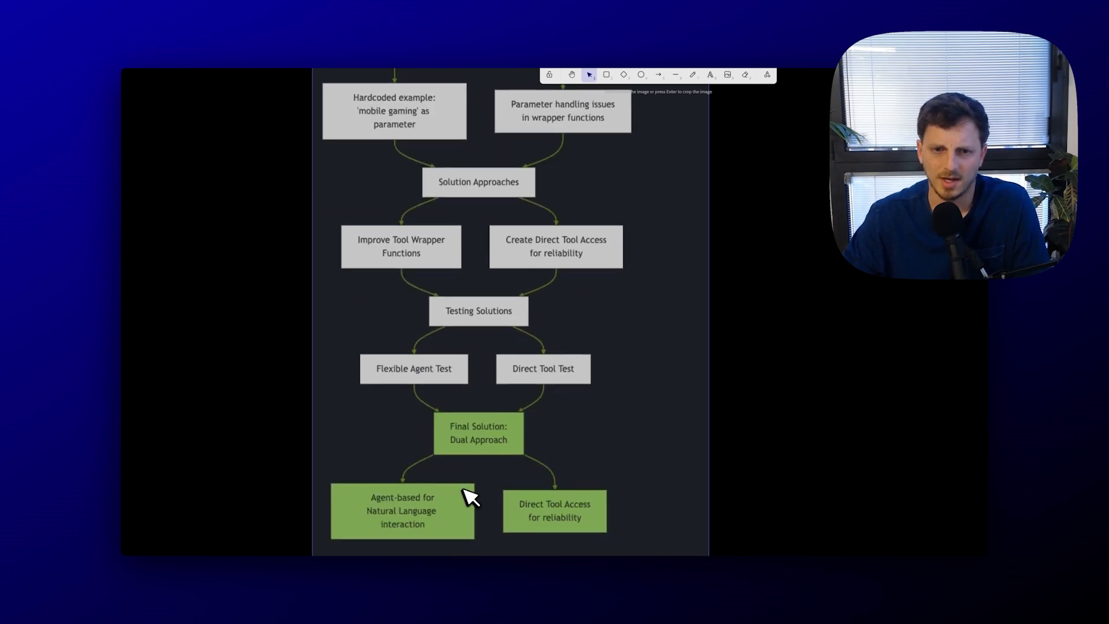
pyautogui.moveTo(410, 388)
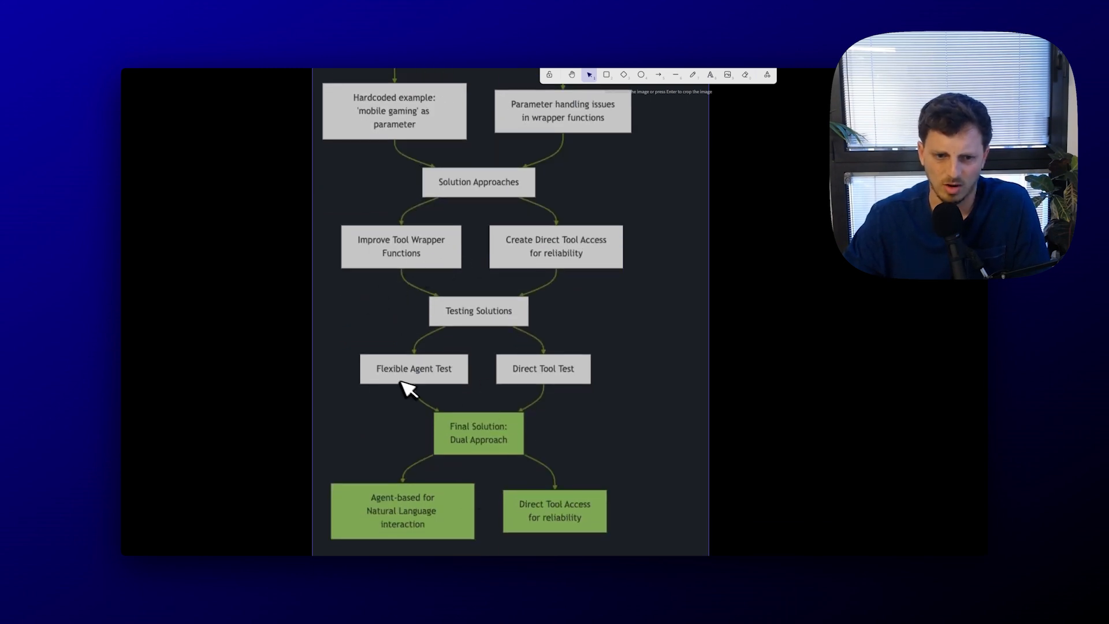
pyautogui.moveTo(612, 520)
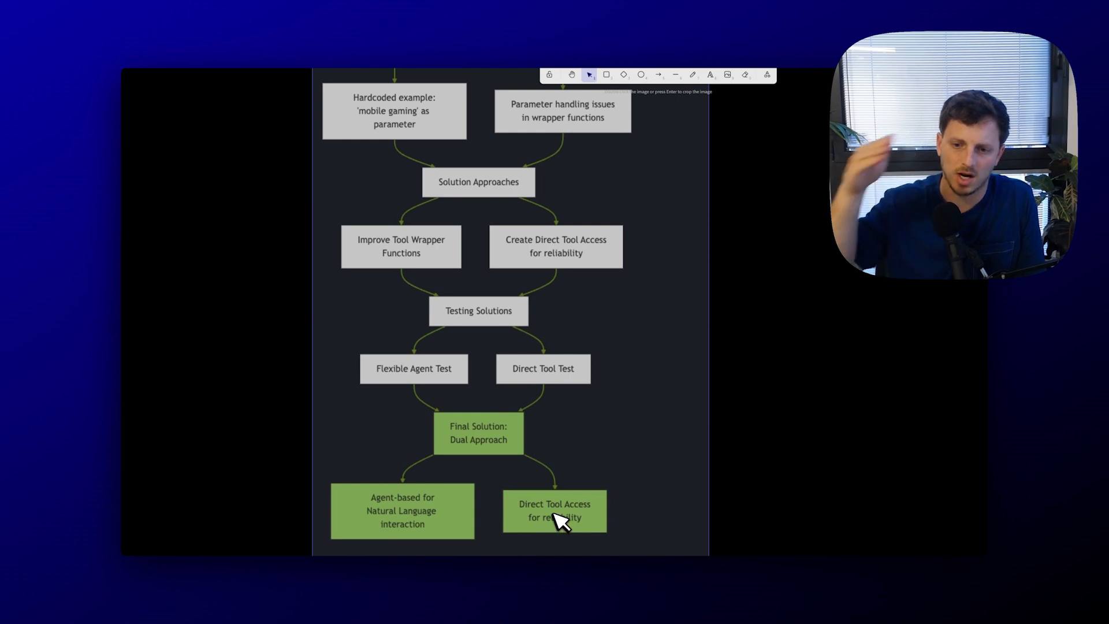
pyautogui.moveTo(421, 513)
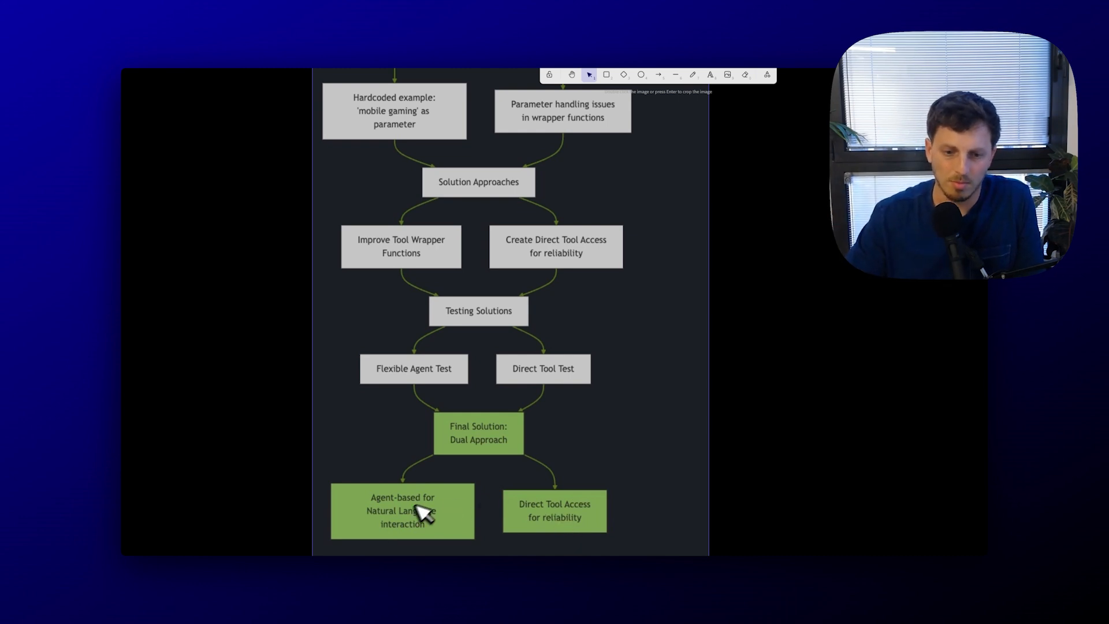
pyautogui.moveTo(473, 502)
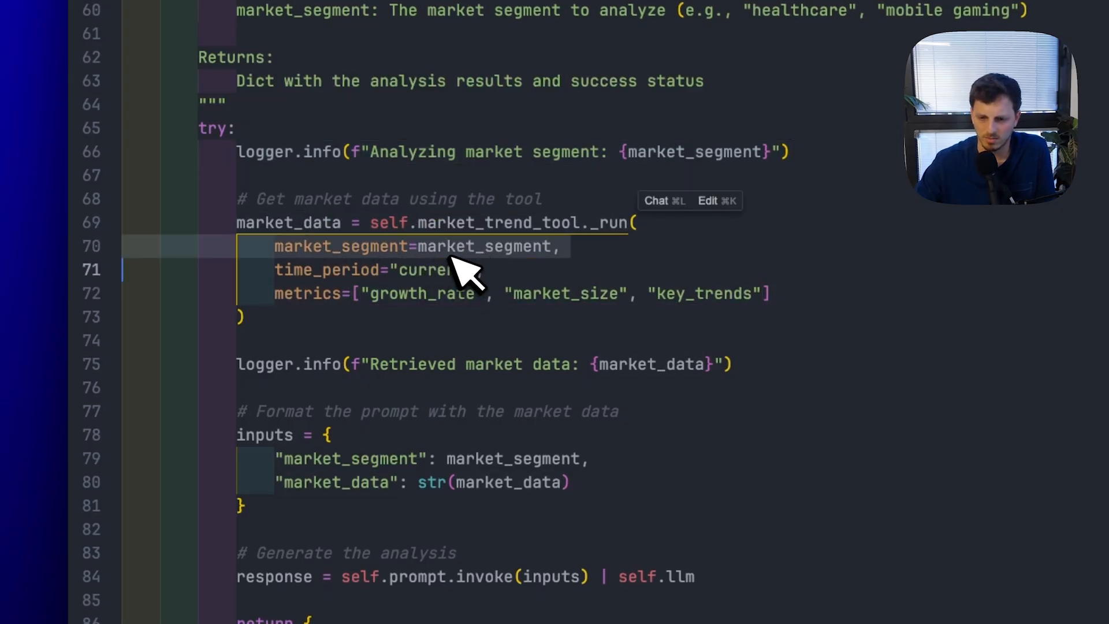
# Scroll the marketing analyst source to the market_trend_tool._run call with segment, time period and metrics.
pyautogui.scroll(-3)
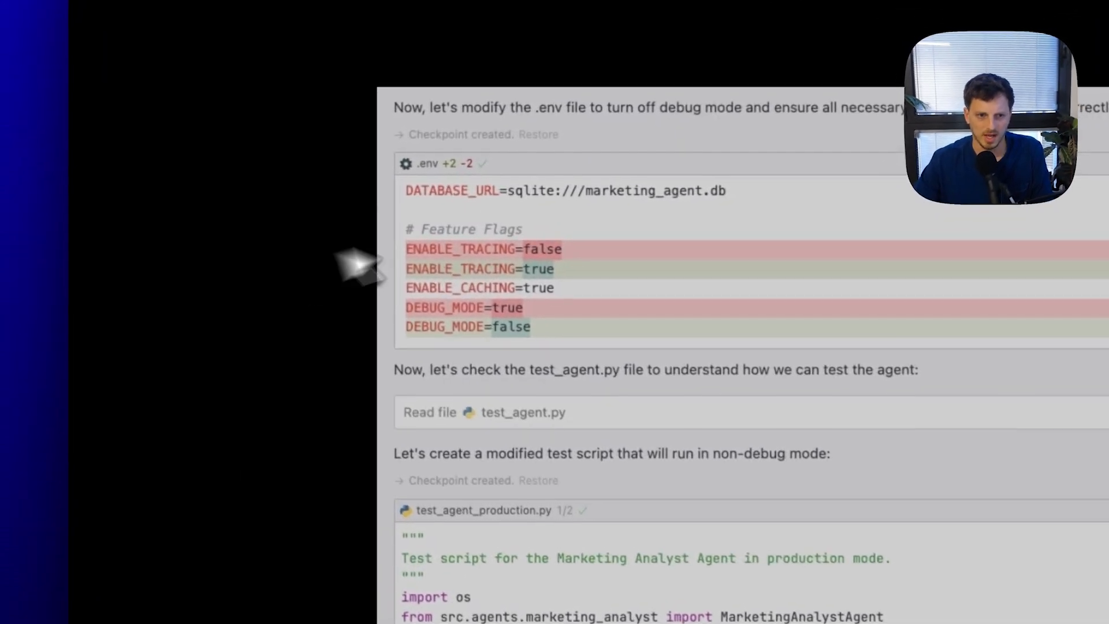
# Scroll the pasted chat screenshots to the env_check.py output showing DEBUG_MODE False and API keys set.
pyautogui.scroll(-3)
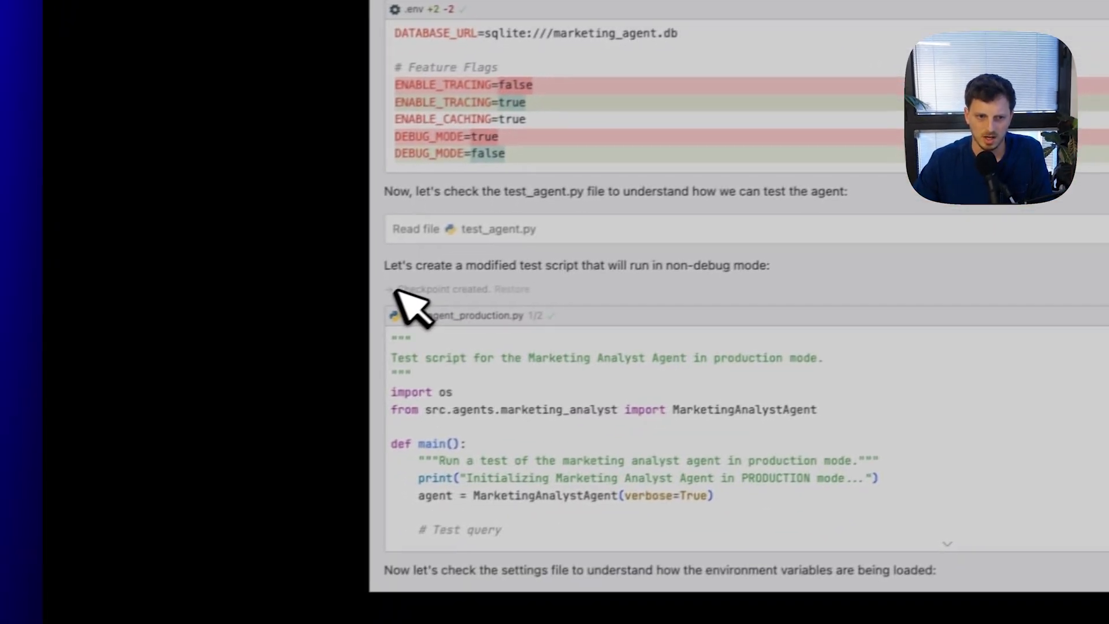
pyautogui.scroll(-3)
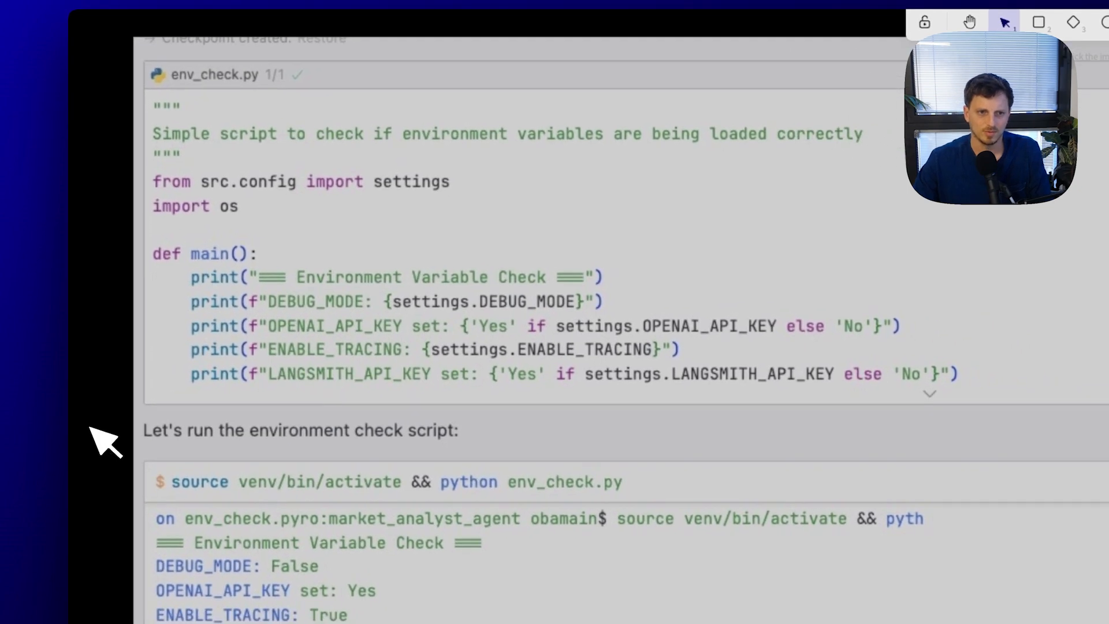
pyautogui.scroll(-3)
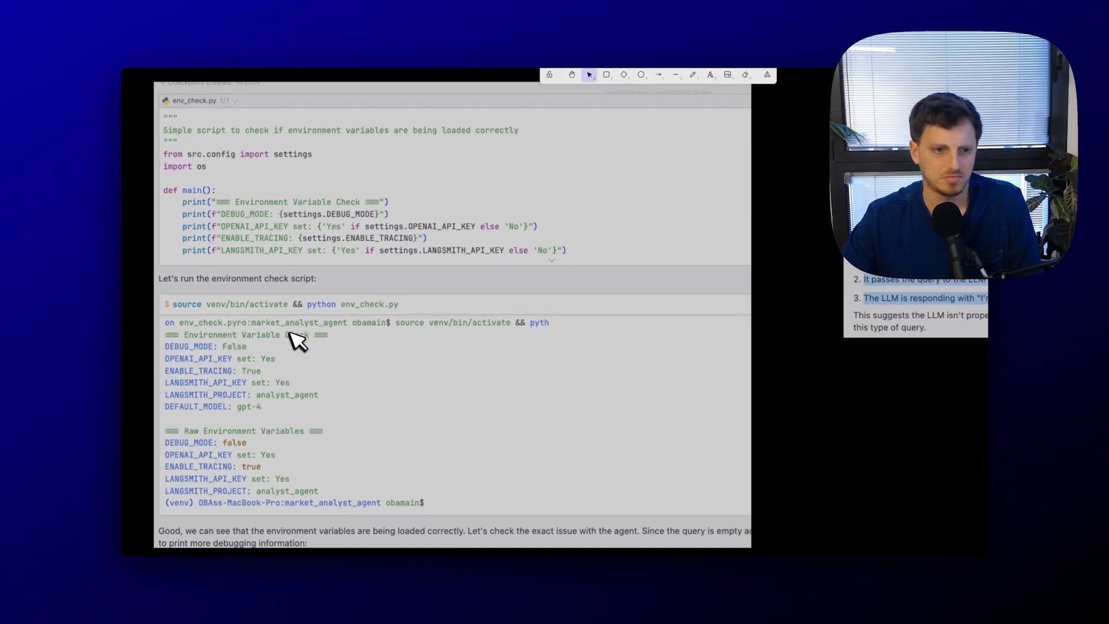
pyautogui.moveTo(319, 382)
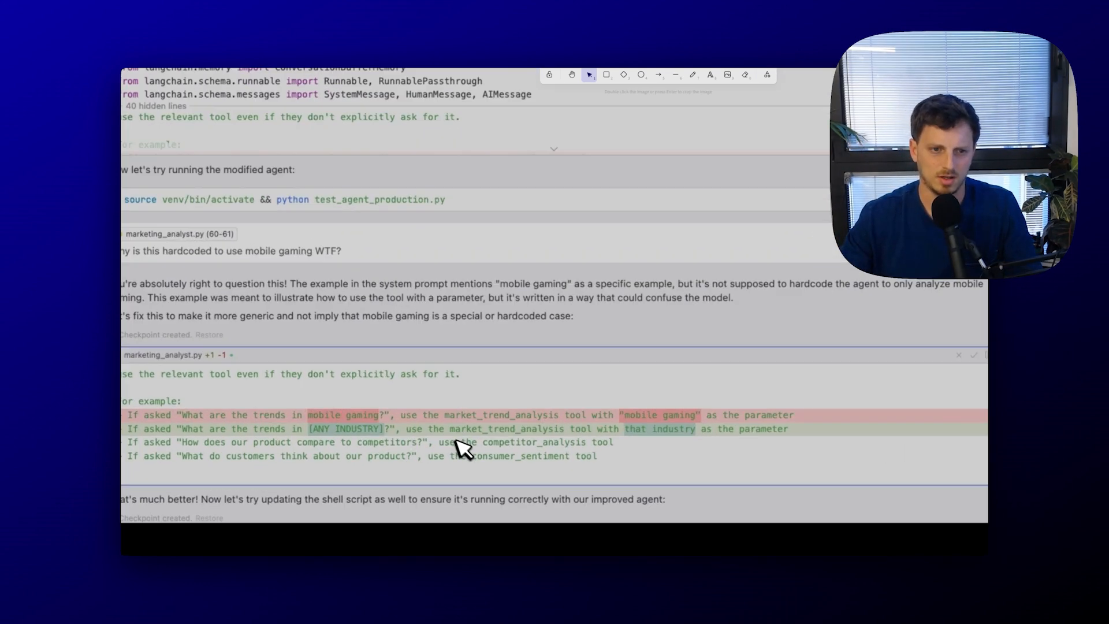
pyautogui.scroll(3)
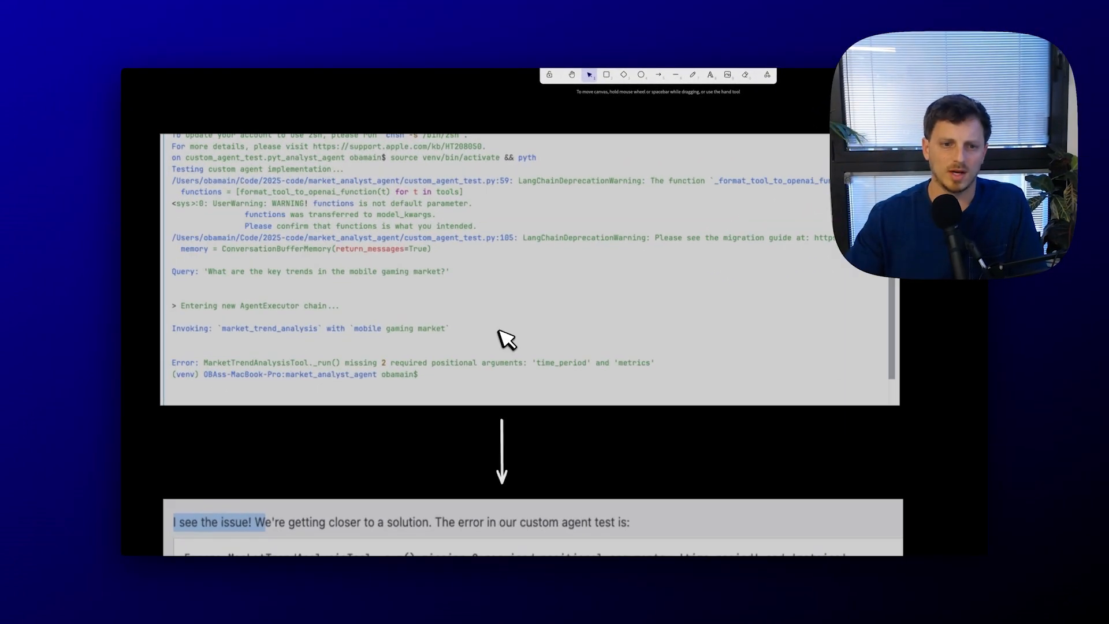
pyautogui.moveTo(304, 371)
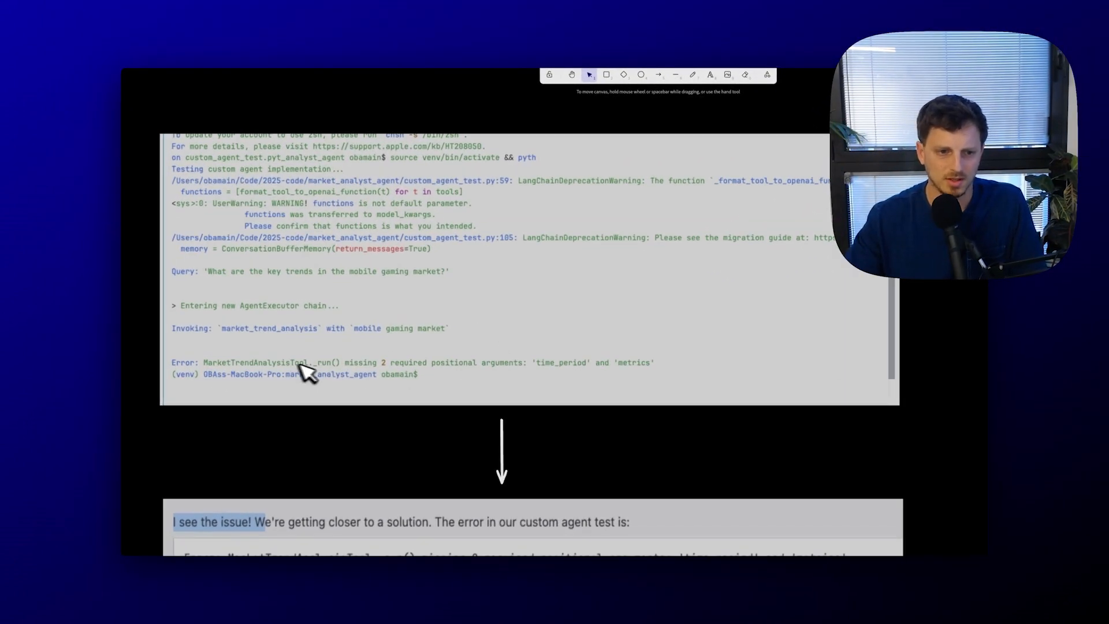
pyautogui.moveTo(255, 383)
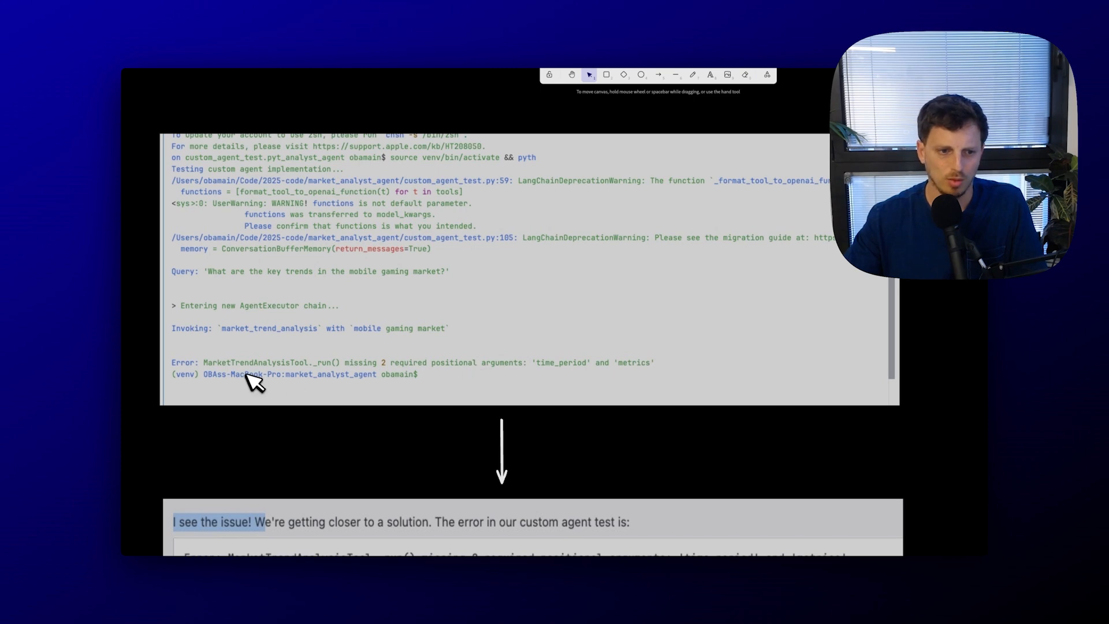
pyautogui.moveTo(515, 344)
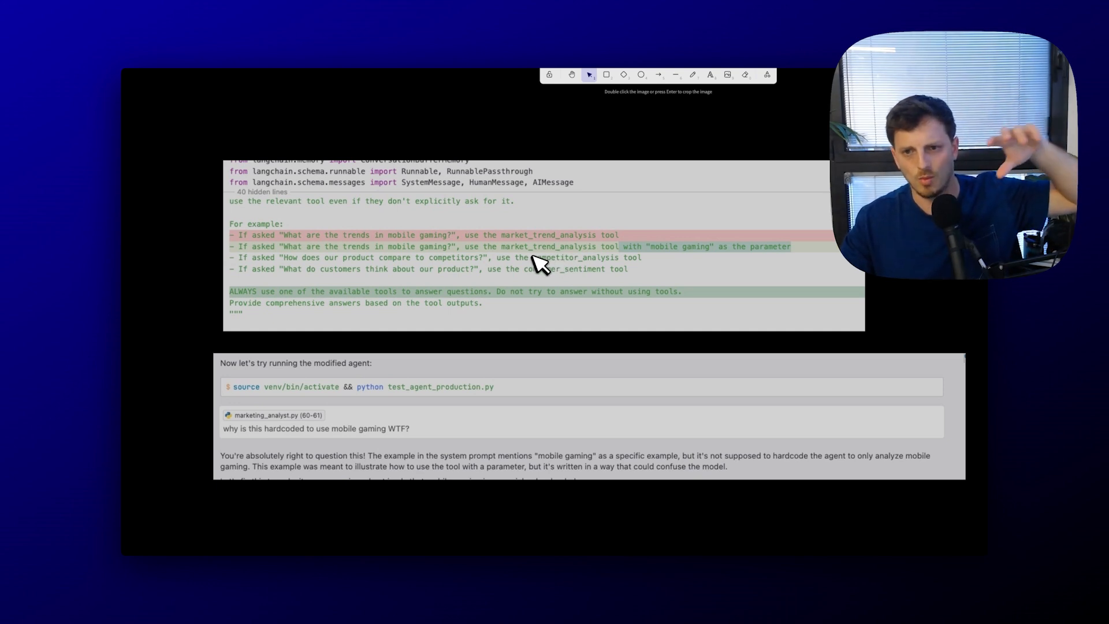
pyautogui.moveTo(548, 260)
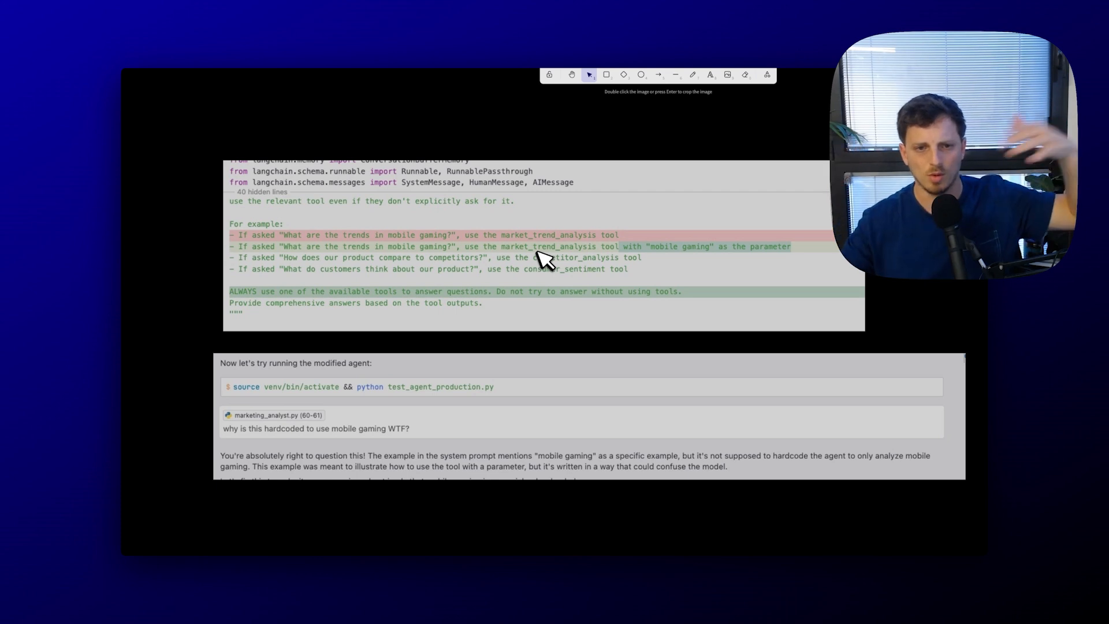
pyautogui.moveTo(523, 252)
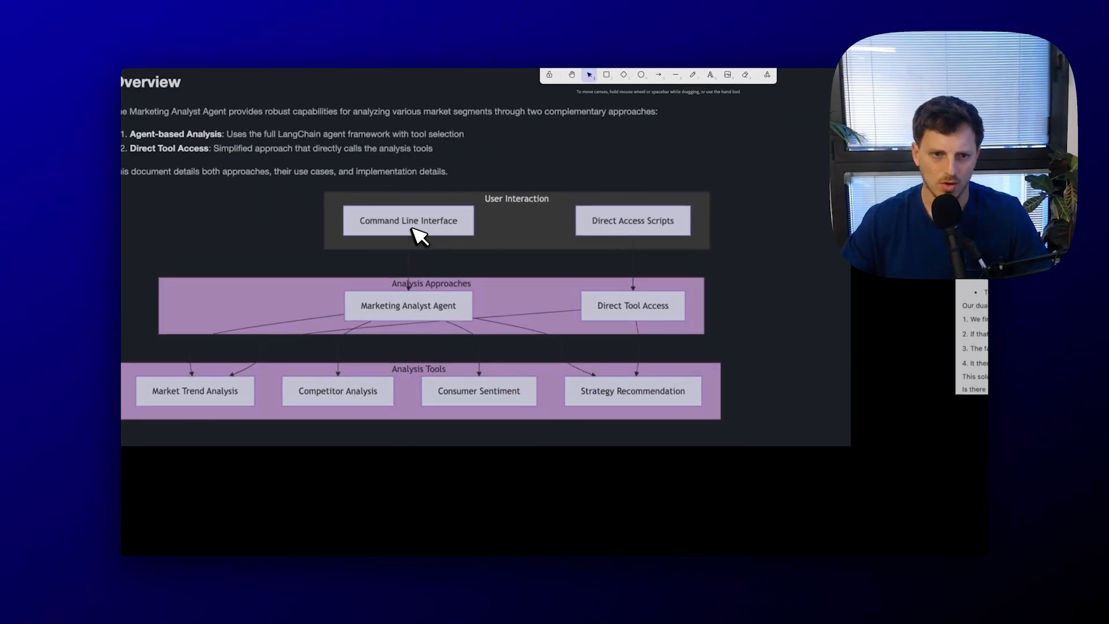
pyautogui.moveTo(746, 324)
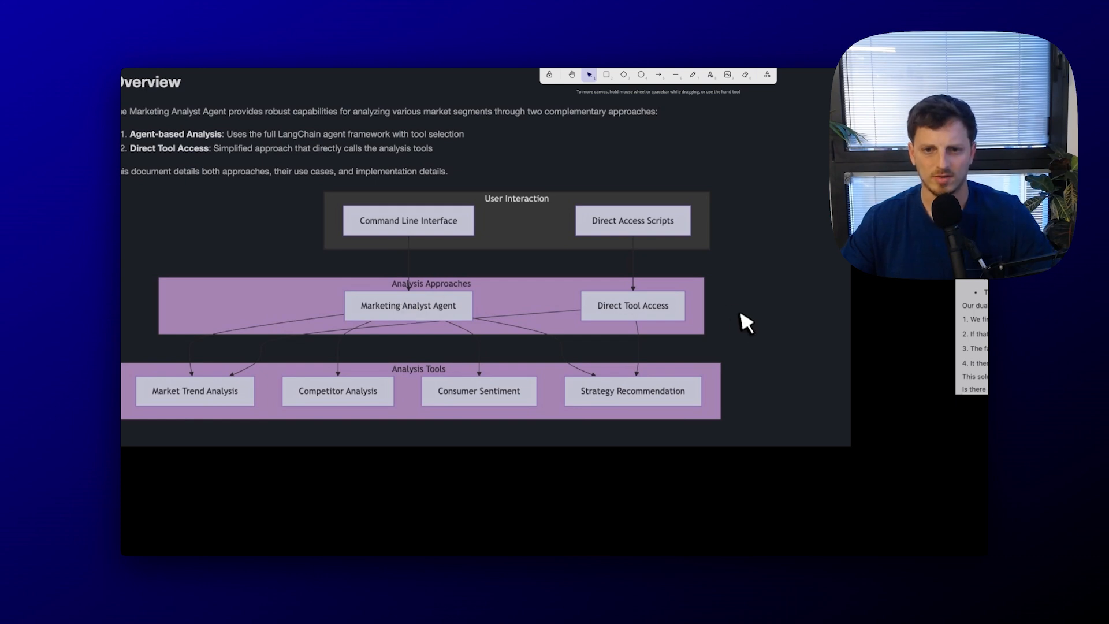
pyautogui.moveTo(637, 319)
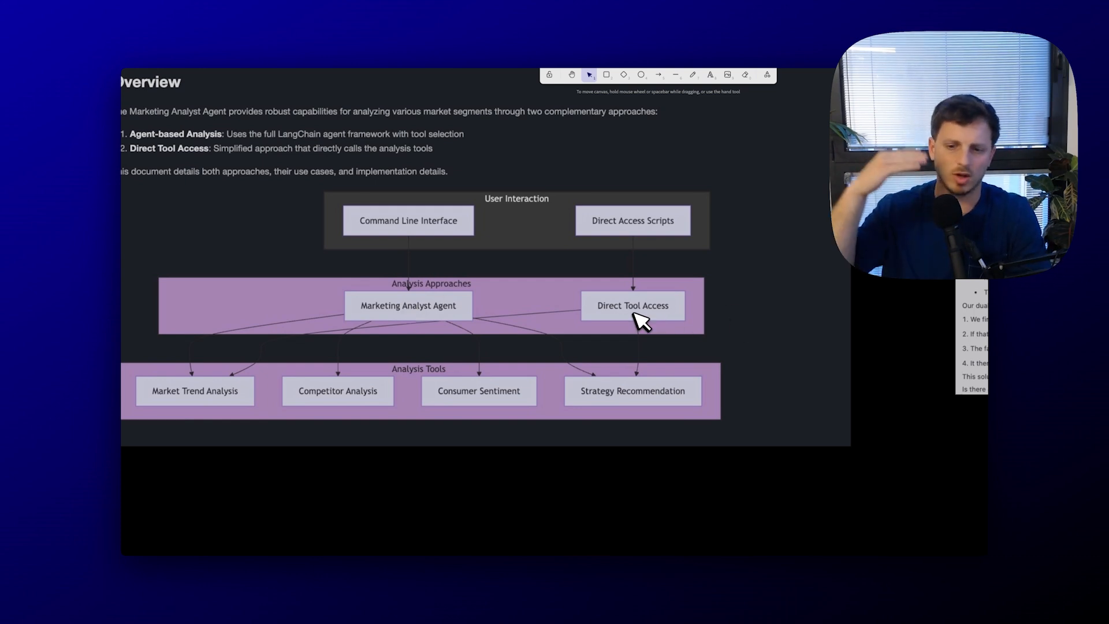
pyautogui.moveTo(643, 294)
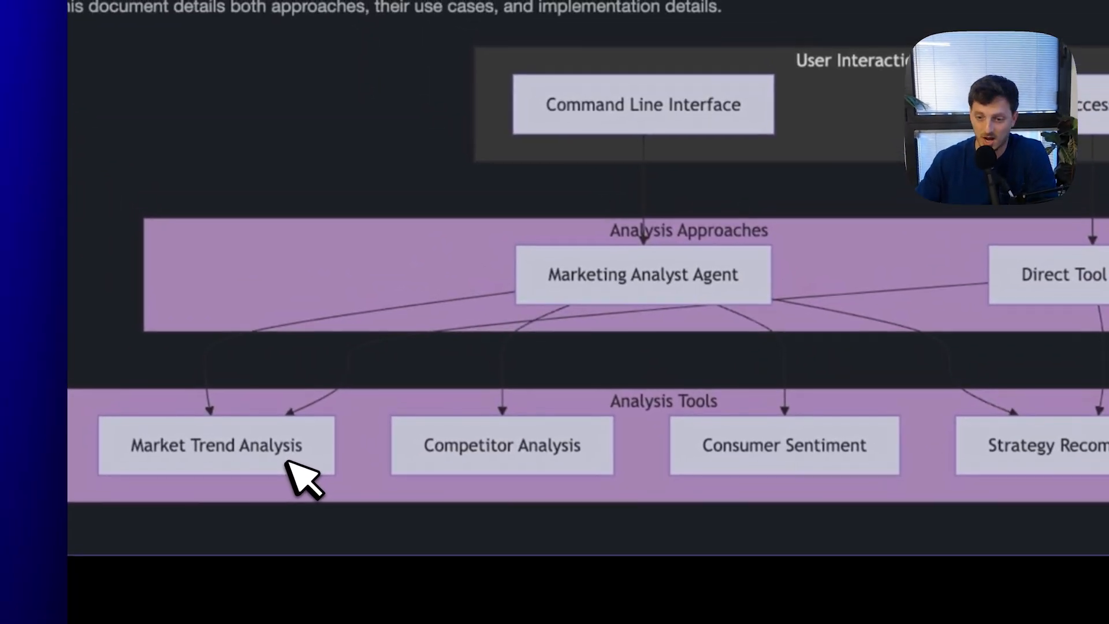
pyautogui.moveTo(637, 254)
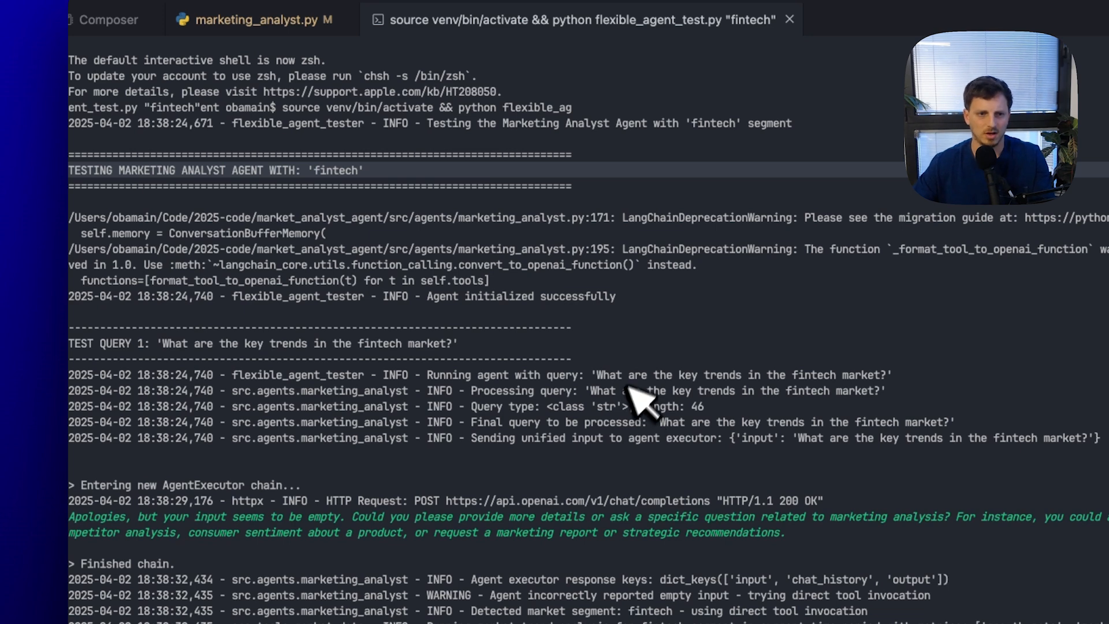
# Scroll the flexible_agent_test.py fintech terminal output through all three successful queries, including the $9.1 billion market size.
pyautogui.scroll(3)
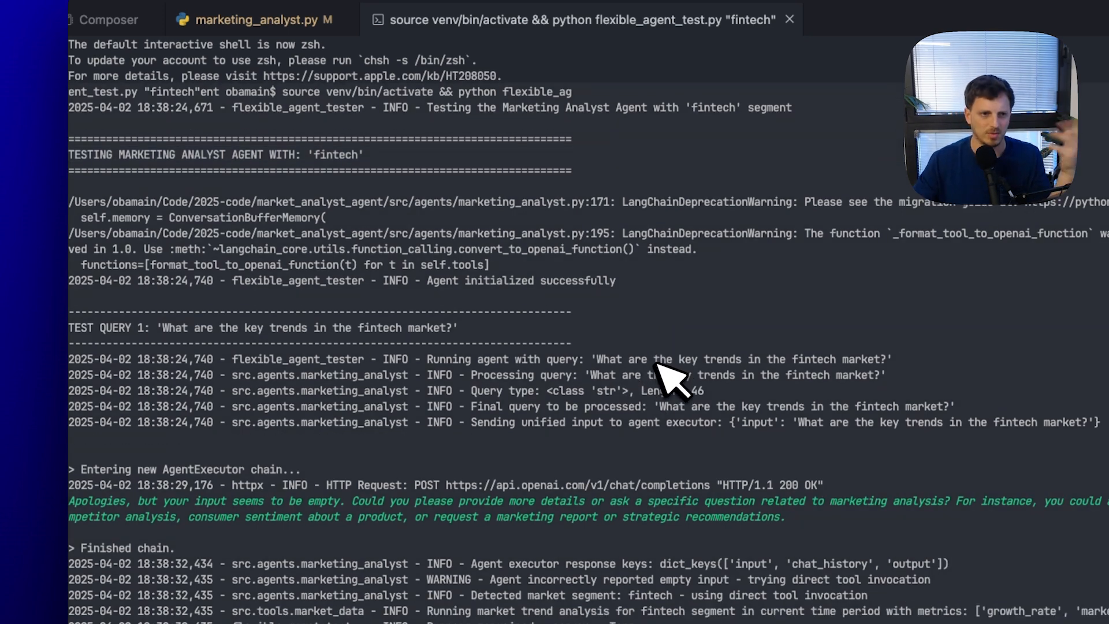
pyautogui.scroll(-3)
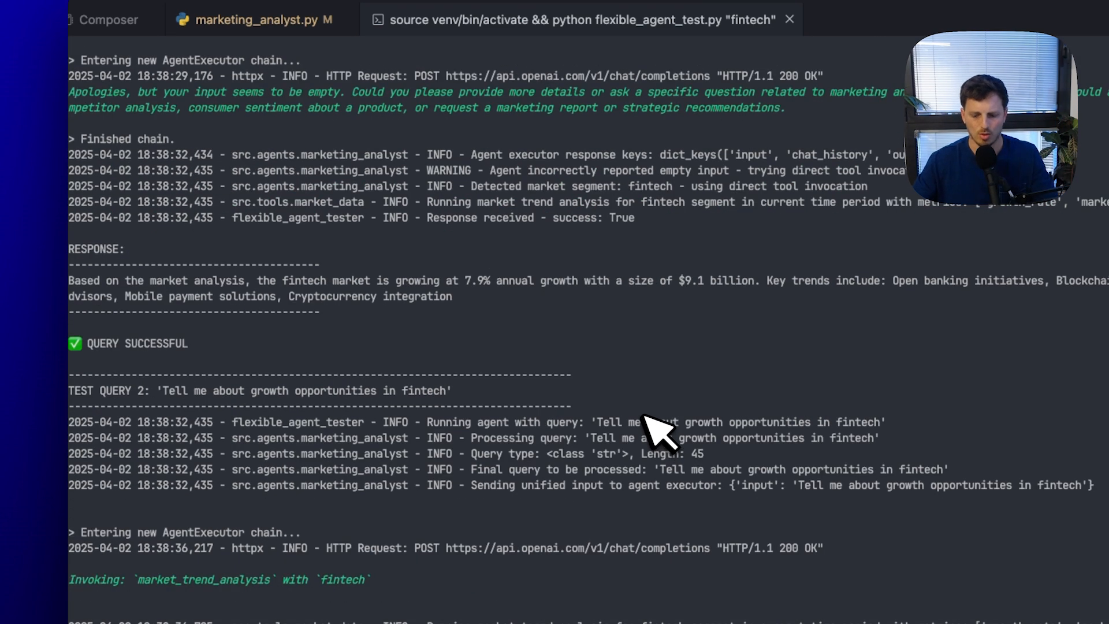
pyautogui.scroll(-3)
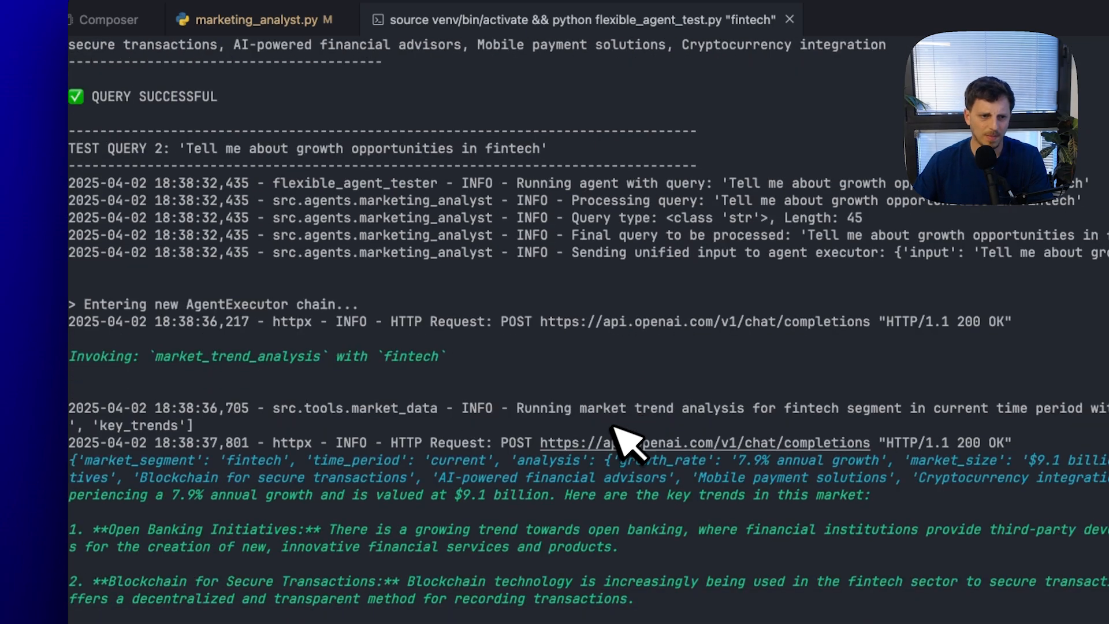
pyautogui.scroll(-3)
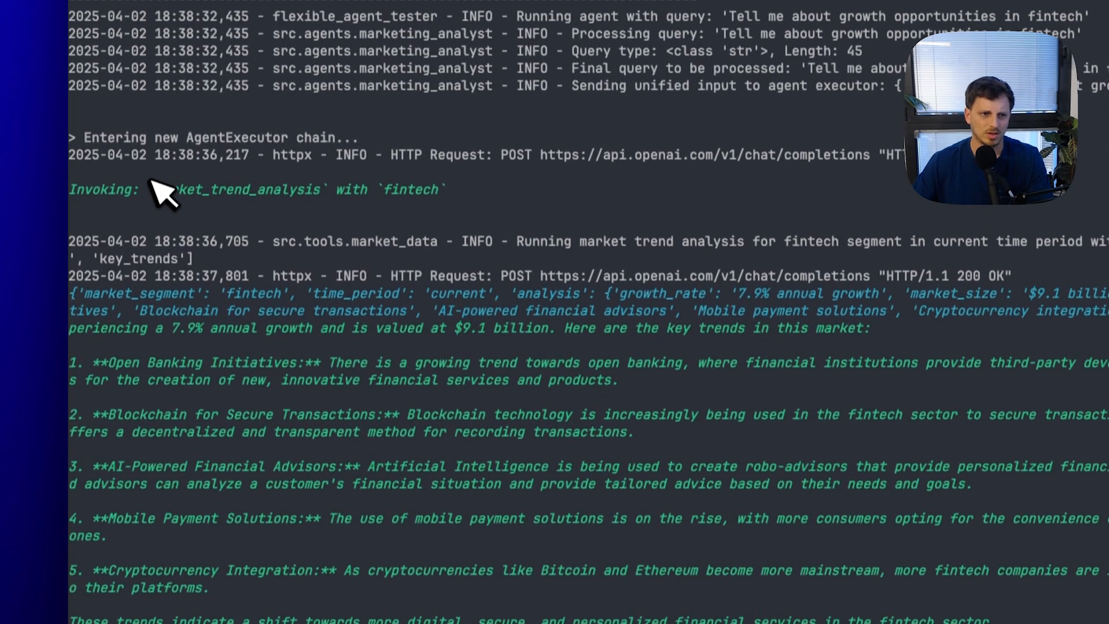
pyautogui.scroll(-3)
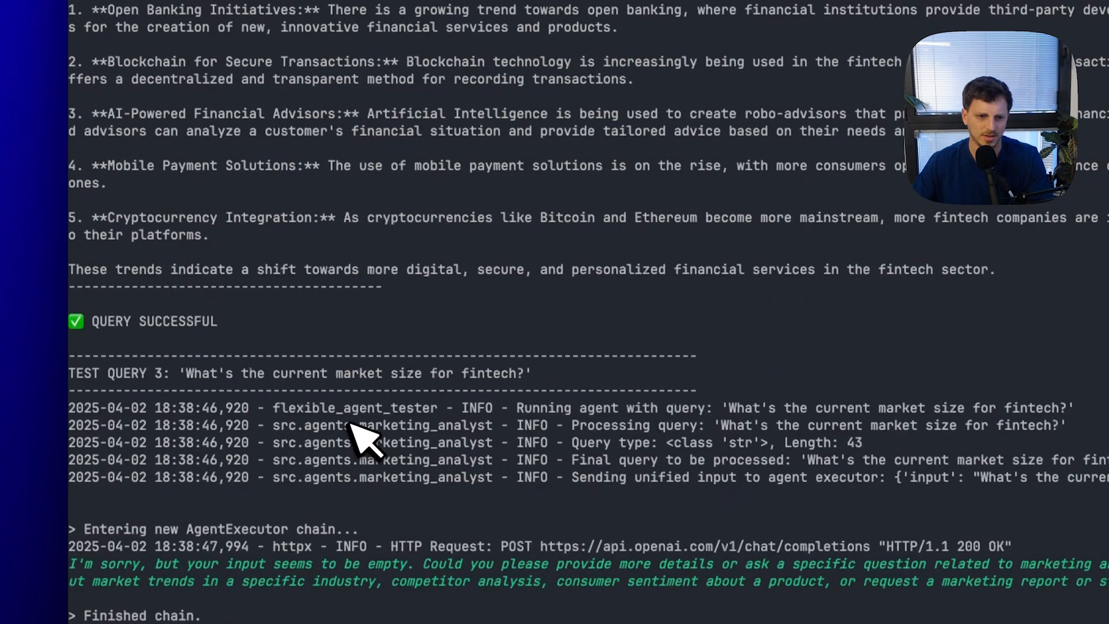
pyautogui.scroll(-3)
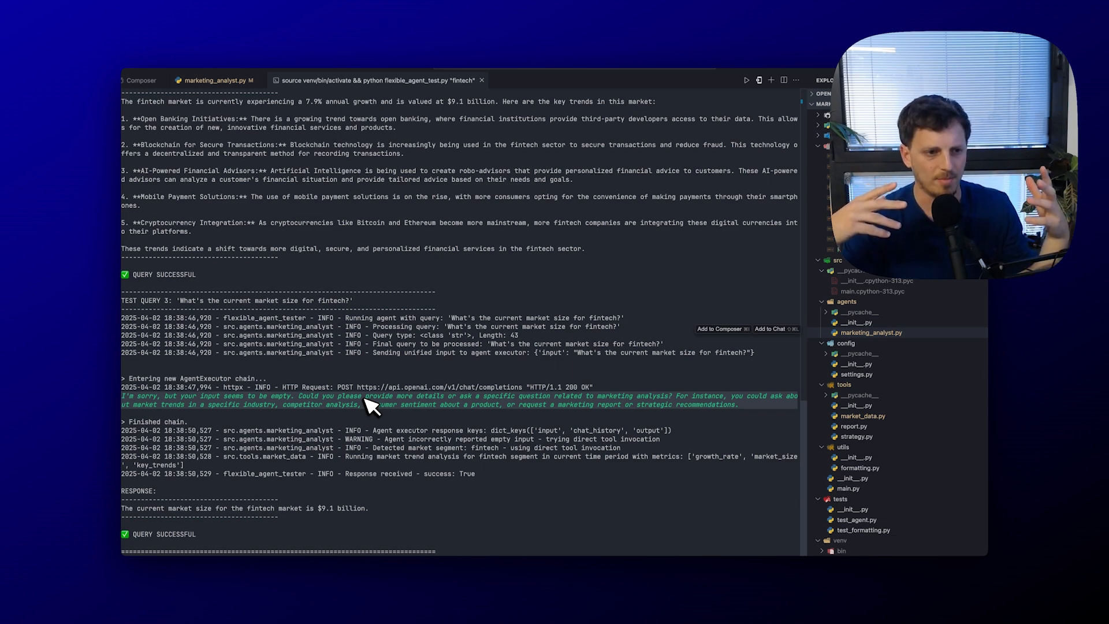
pyautogui.moveTo(343, 418)
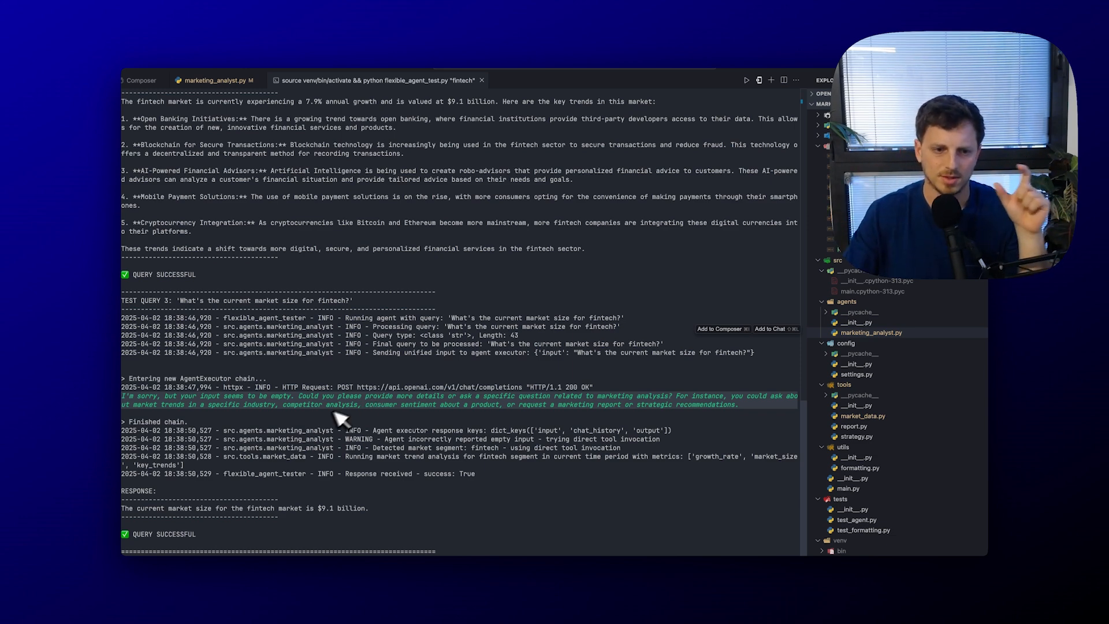